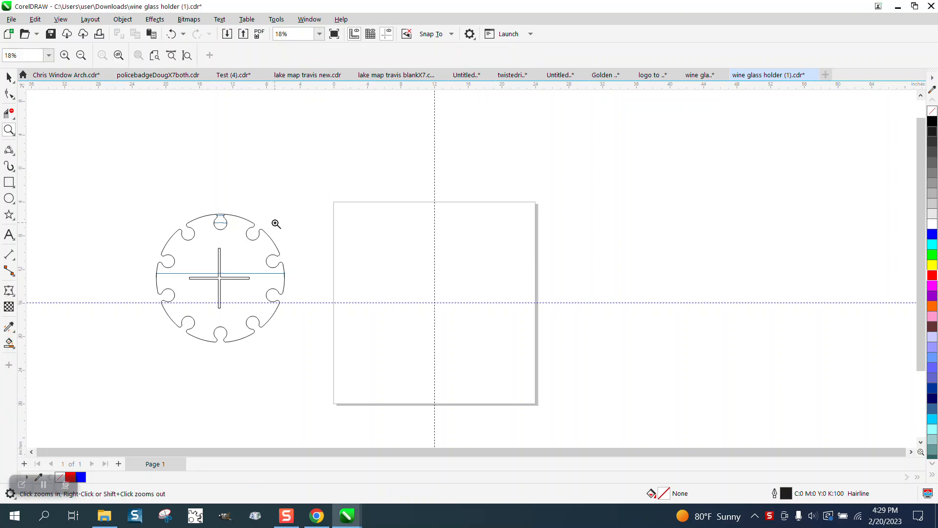
Step: Zoom in on the reference's top slot and drop the 1.55-inch circle onto it
{"action": "left_click", "coordinate": [275, 223]}
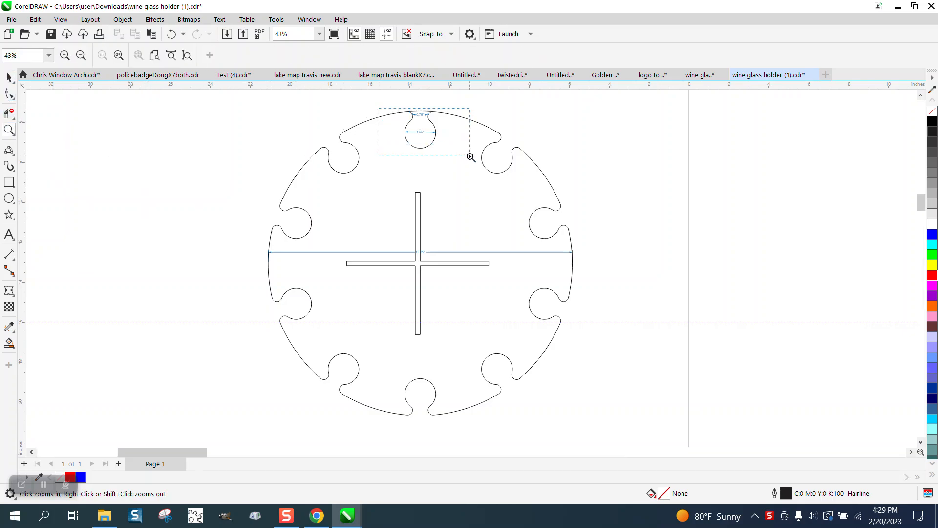
{"action": "left_click", "coordinate": [471, 158]}
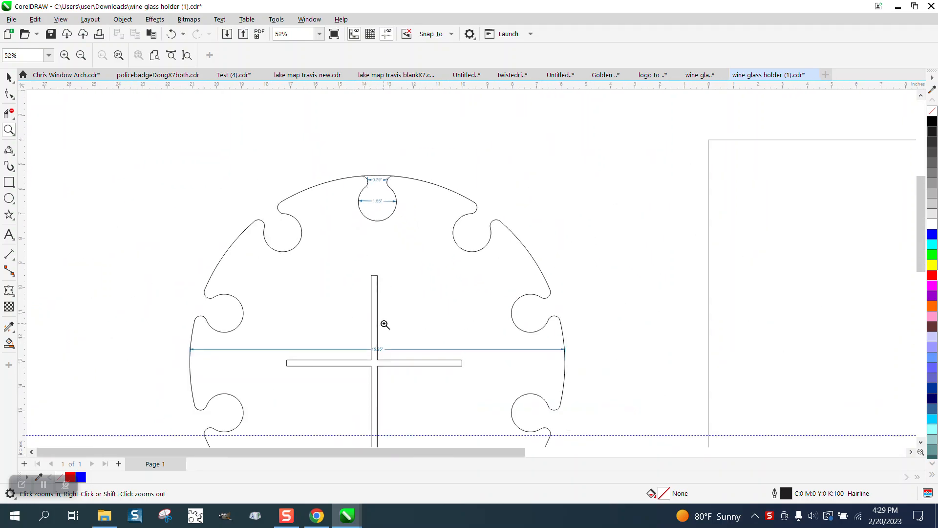
{"action": "left_click", "coordinate": [384, 324]}
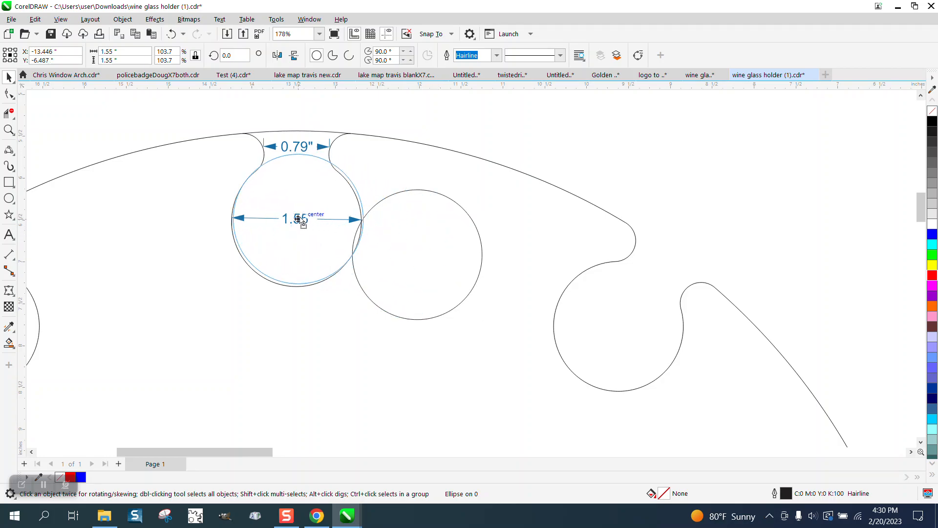
{"action": "left_click", "coordinate": [293, 218]}
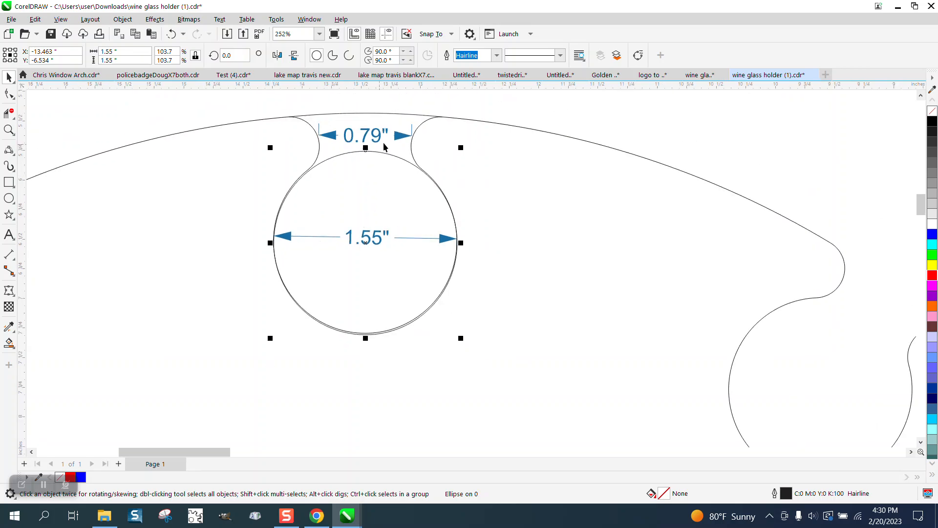
{"action": "mouse_move", "coordinate": [362, 113]}
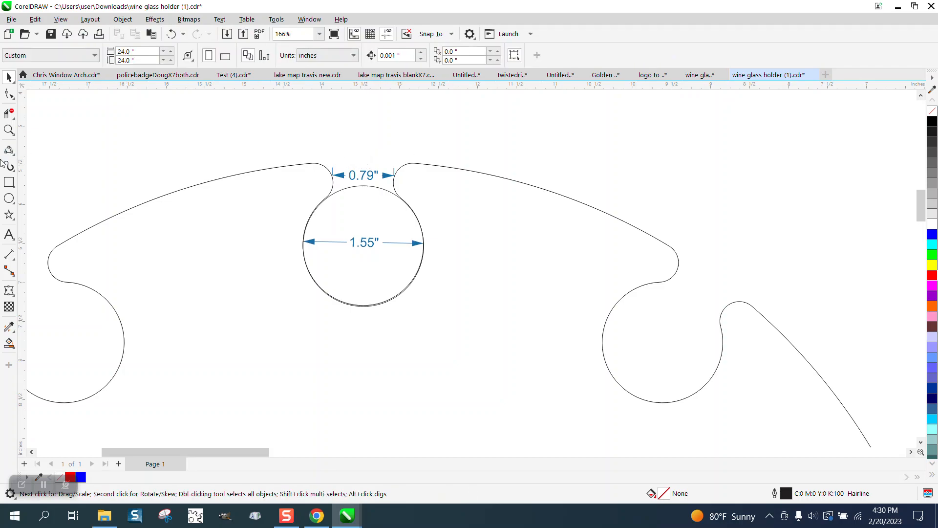
Step: Draw a 3-point arc across the slot's 0.79-inch opening, following the holder's outer edge
{"action": "left_click", "coordinate": [9, 150]}
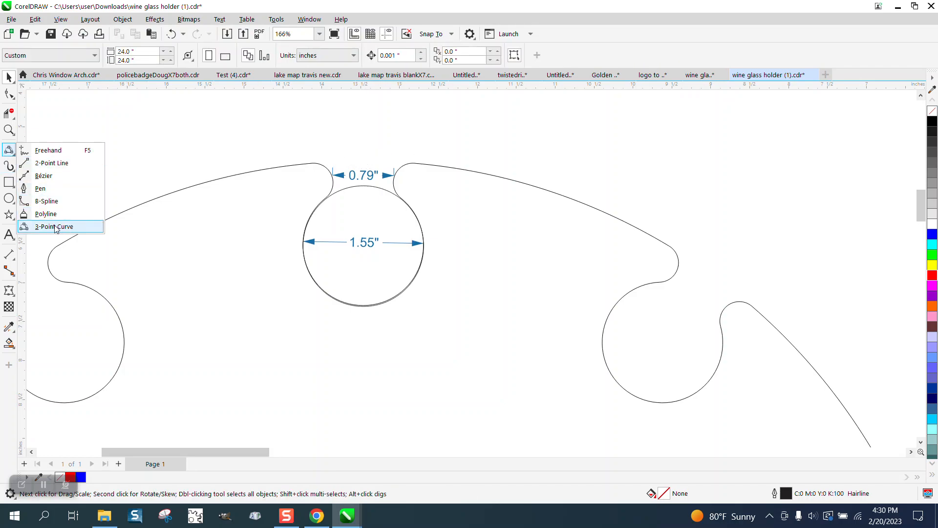
{"action": "left_click", "coordinate": [54, 226]}
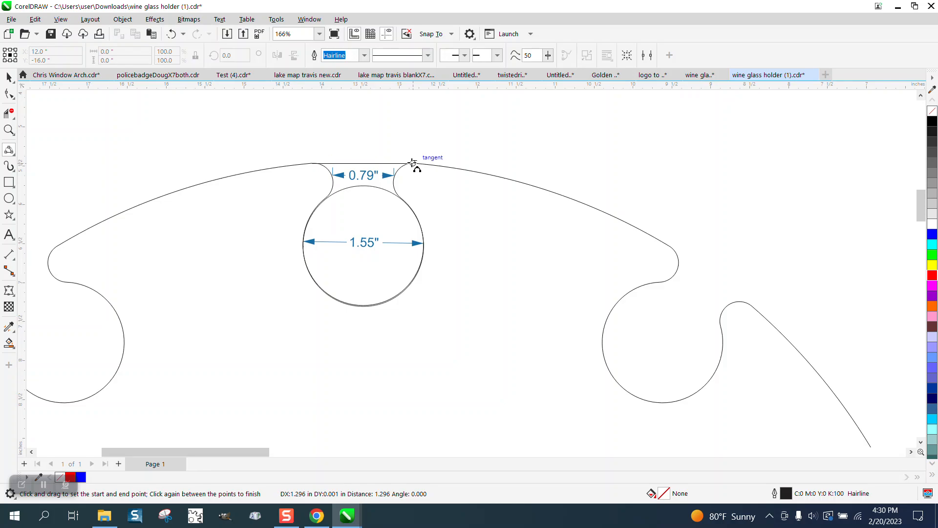
{"action": "mouse_move", "coordinate": [359, 162]}
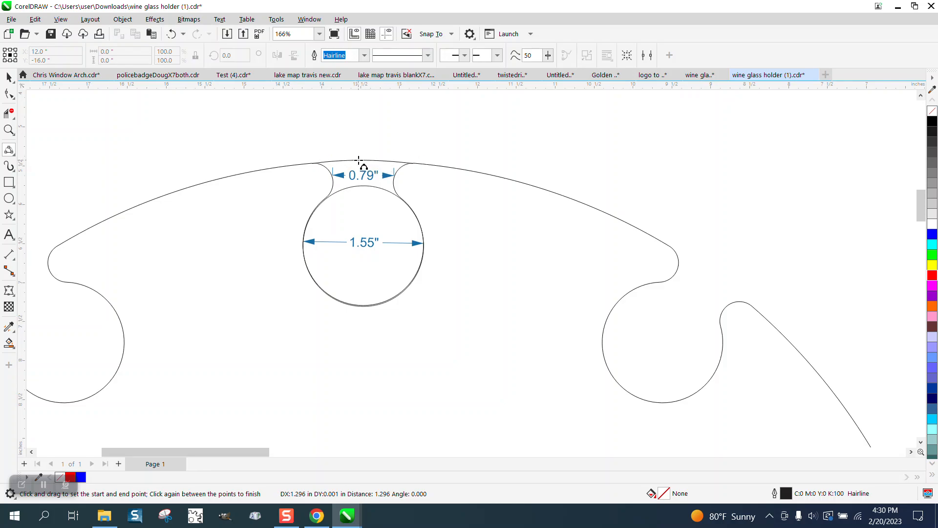
{"action": "left_click", "coordinate": [10, 130]}
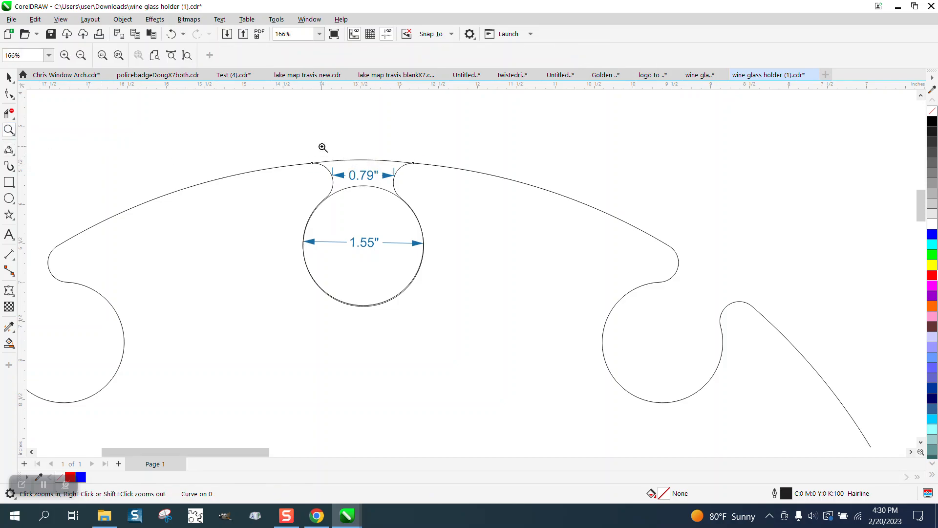
{"action": "left_click", "coordinate": [323, 147]}
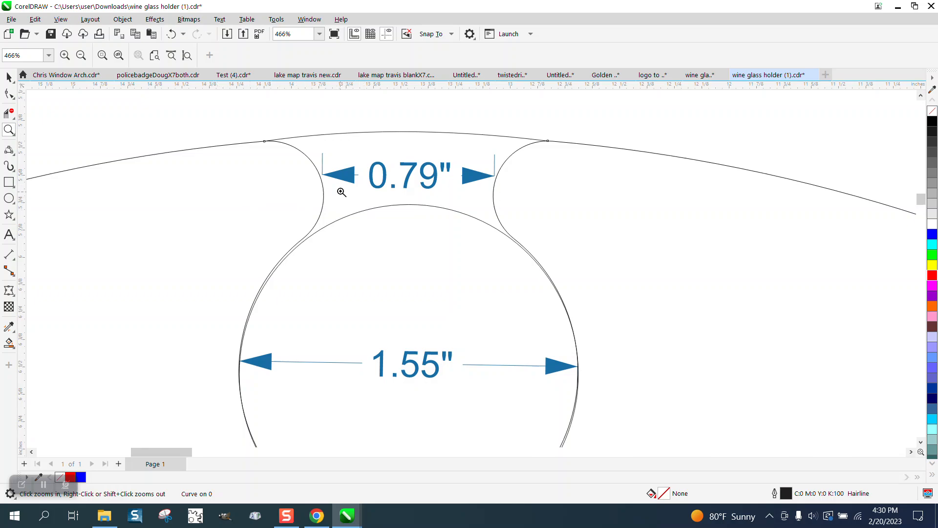
{"action": "mouse_move", "coordinate": [420, 175]}
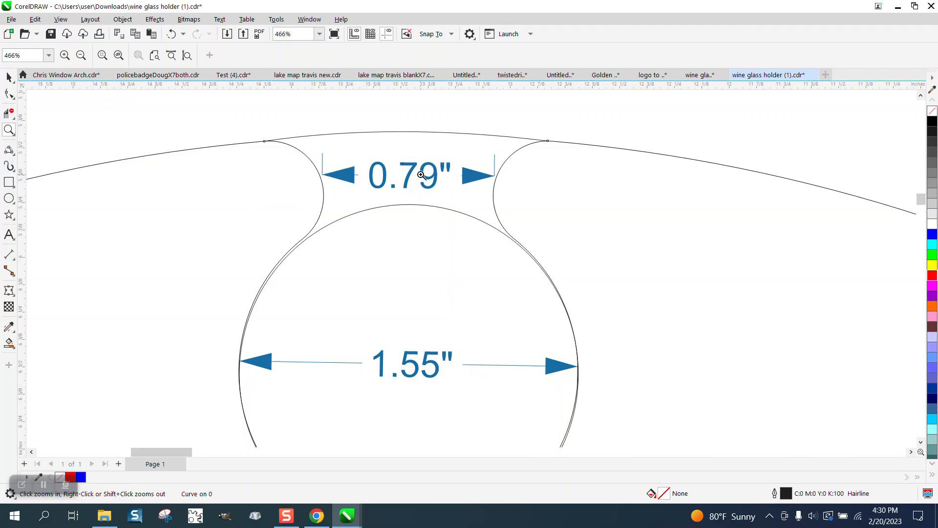
{"action": "mouse_move", "coordinate": [18, 310]}
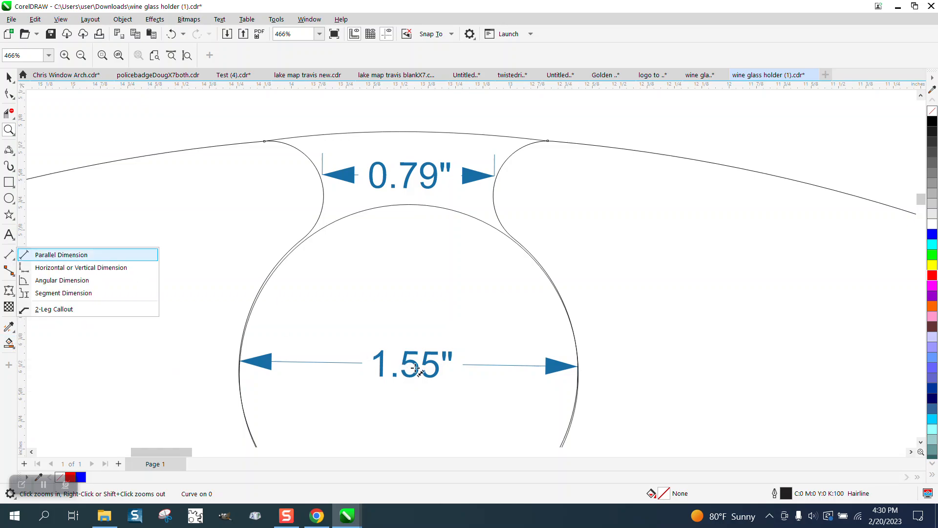
{"action": "left_click", "coordinate": [61, 254]}
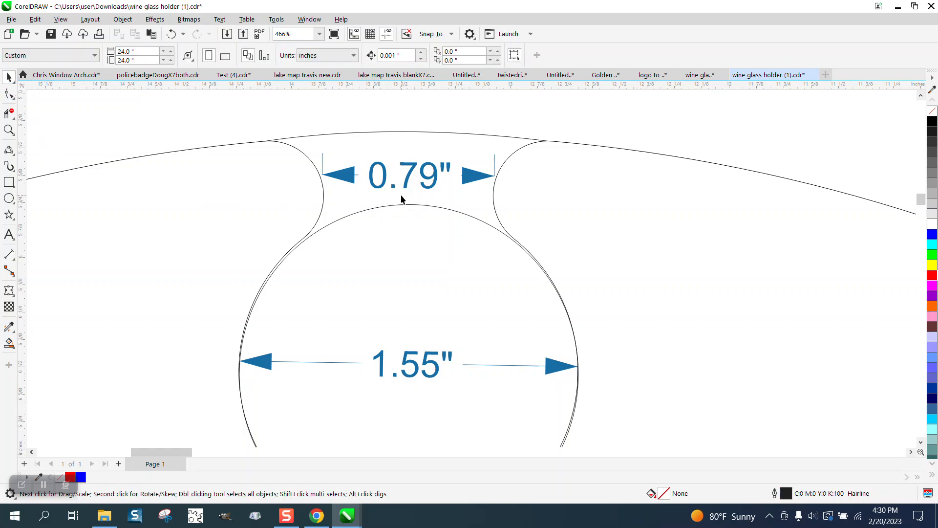
{"action": "left_click", "coordinate": [409, 204]}
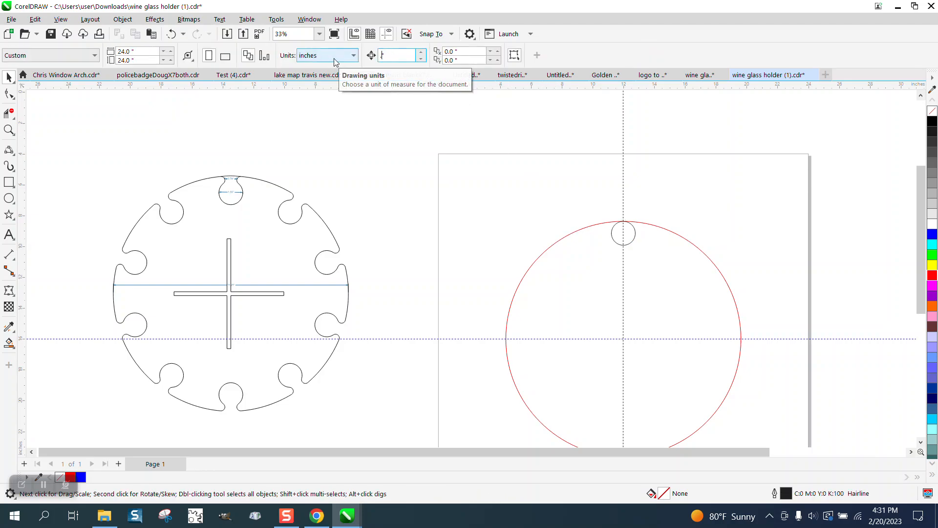
{"action": "left_click", "coordinate": [622, 232]}
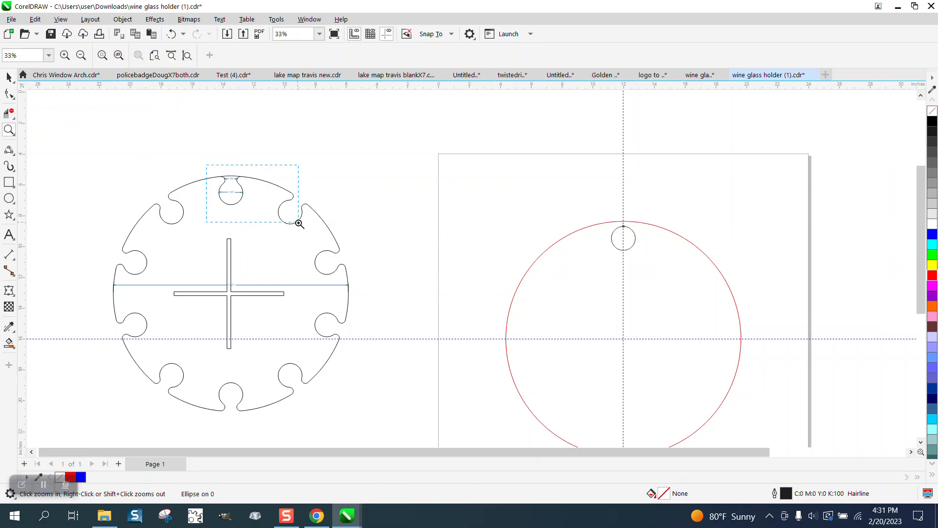
{"action": "left_click", "coordinate": [298, 223]}
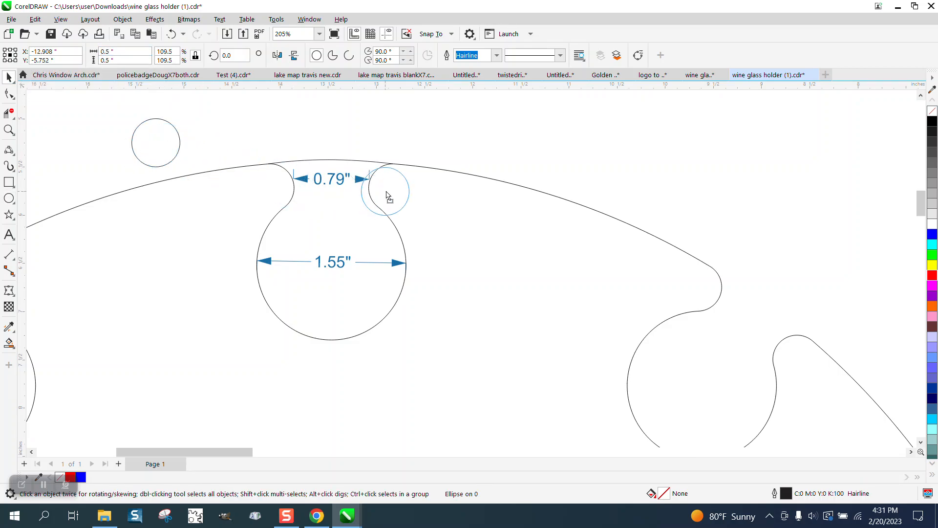
Step: Place the 0.5-inch circle in the slot corner and zoom in to compare the fillet
{"action": "left_click", "coordinate": [388, 190]}
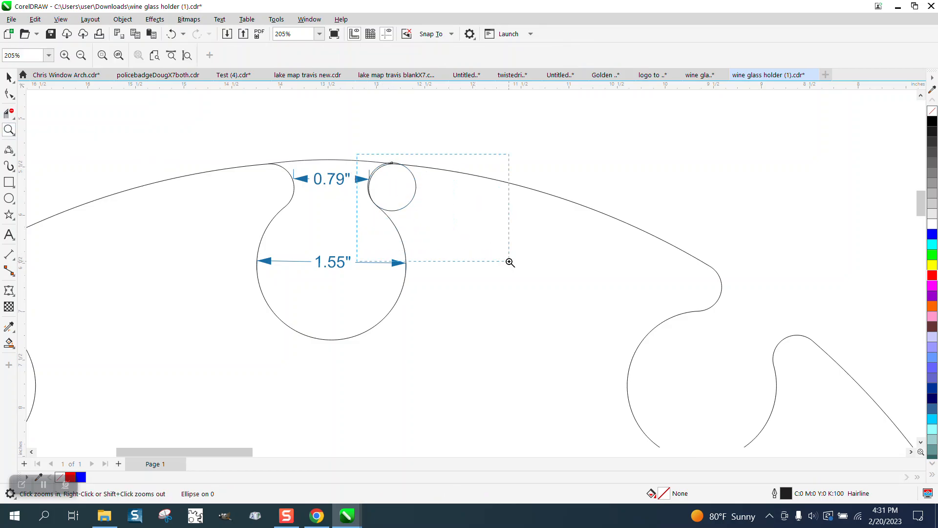
{"action": "left_click", "coordinate": [509, 262]}
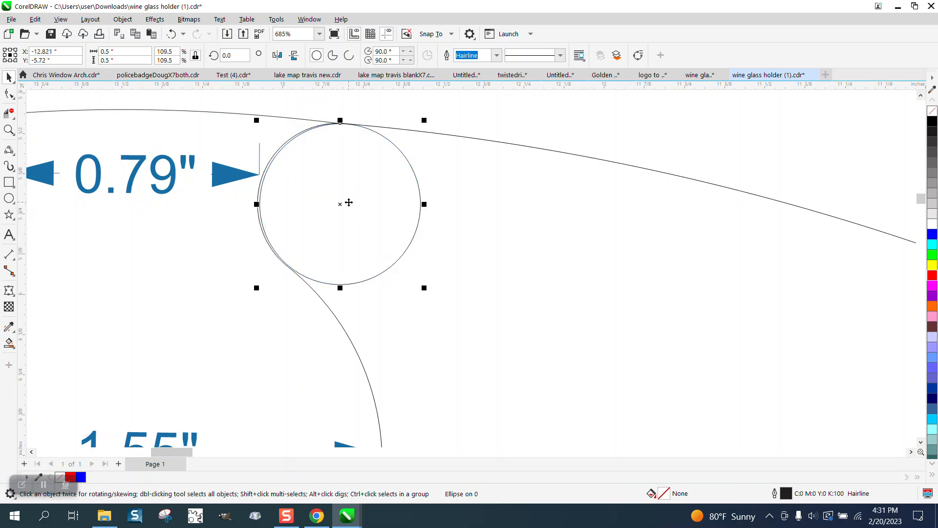
{"action": "mouse_move", "coordinate": [353, 197]}
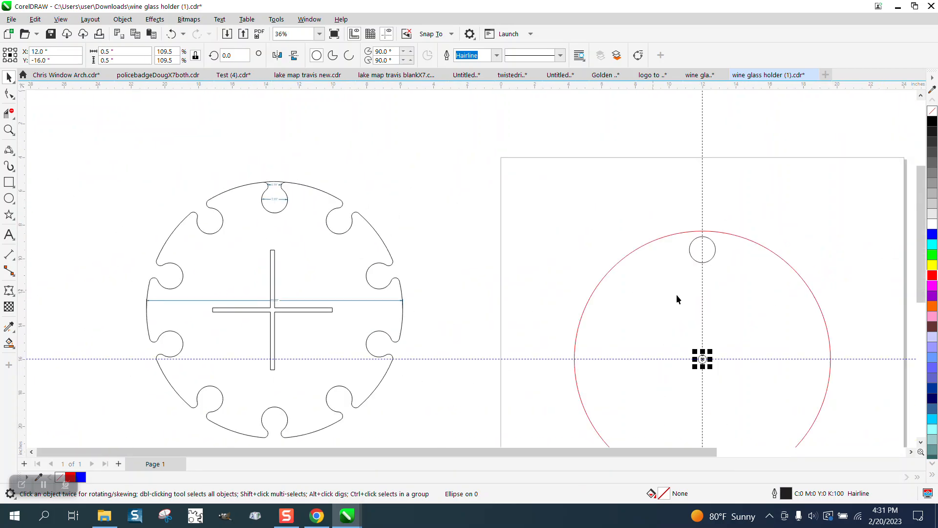
{"action": "mouse_move", "coordinate": [696, 343]}
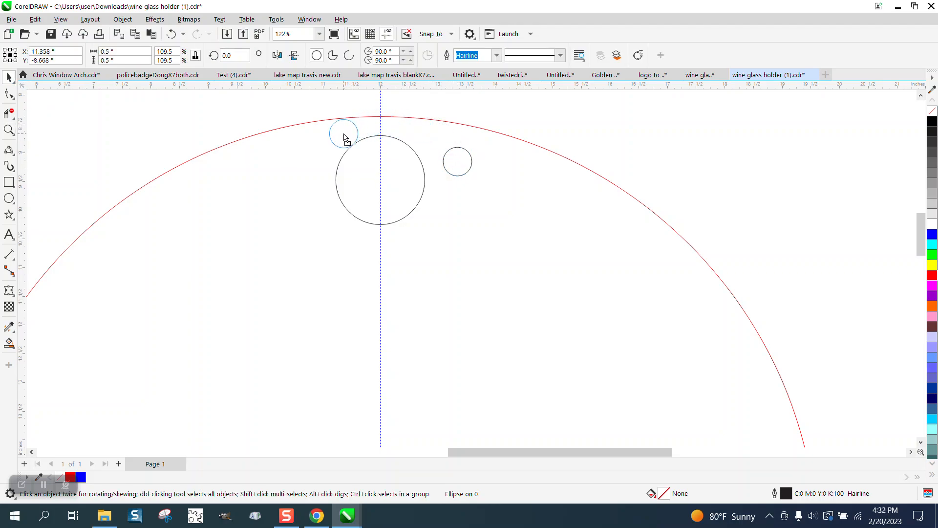
Step: Place the 0.5-inch circle beside the slot circle and set the nudge distance to 0.001 inch
{"action": "left_click", "coordinate": [344, 133]}
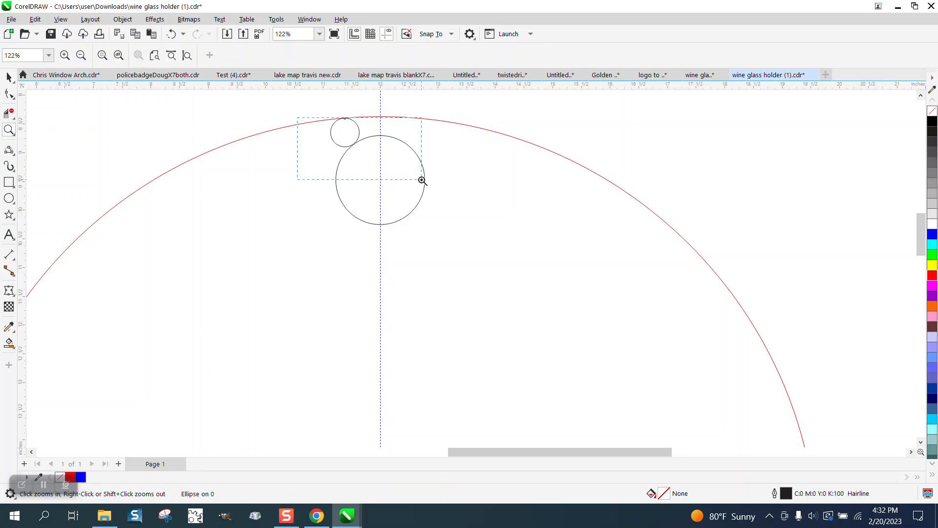
{"action": "left_click", "coordinate": [422, 181]}
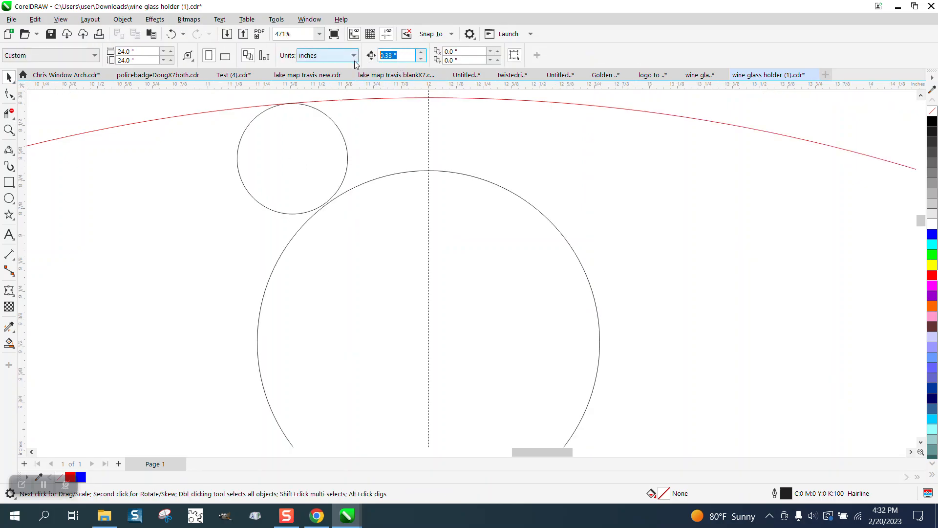
{"action": "type", "text": ".001"}
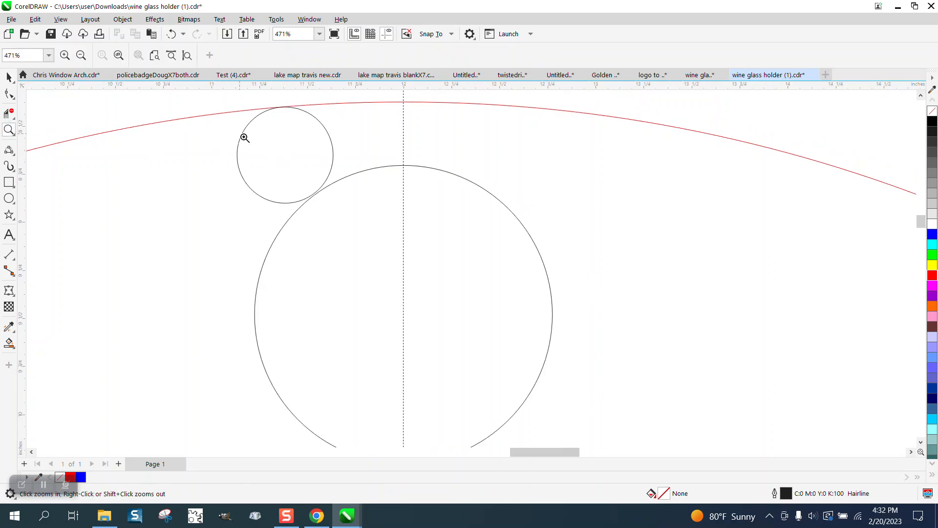
Step: Nudge the small circle until it touches both the red outline and the slot circle
{"action": "left_click", "coordinate": [245, 137]}
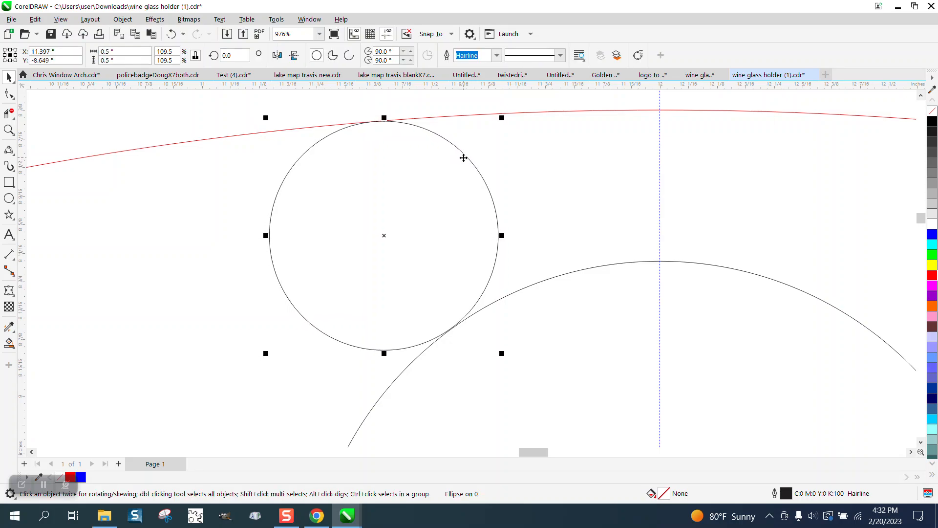
{"action": "mouse_move", "coordinate": [434, 158]}
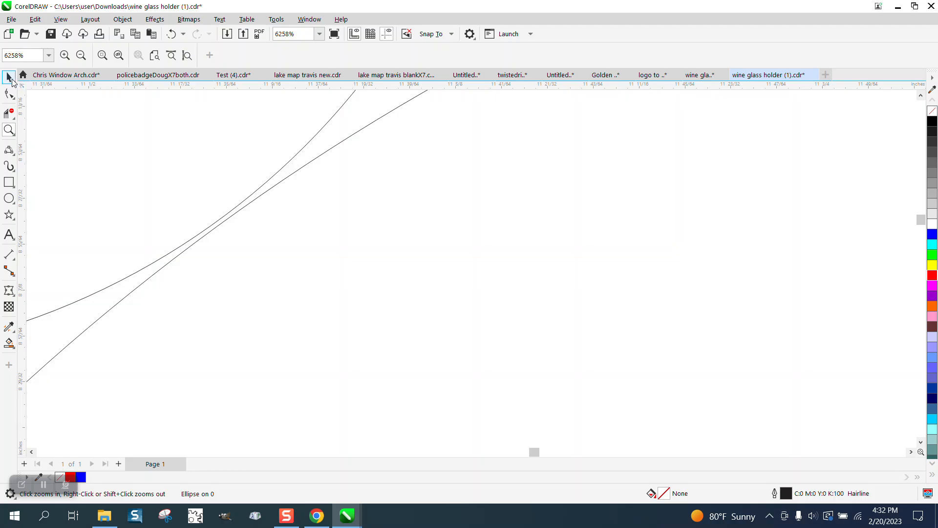
{"action": "left_click", "coordinate": [9, 78]}
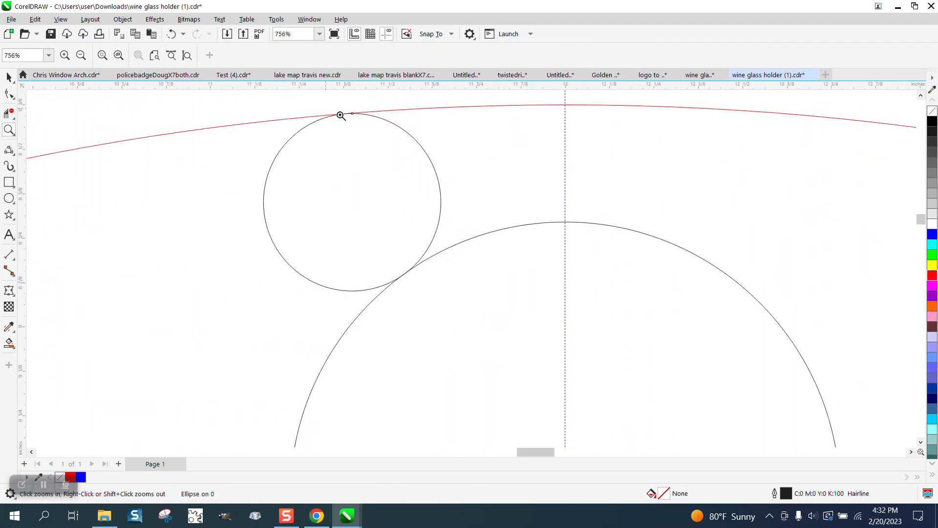
{"action": "left_click", "coordinate": [340, 115]}
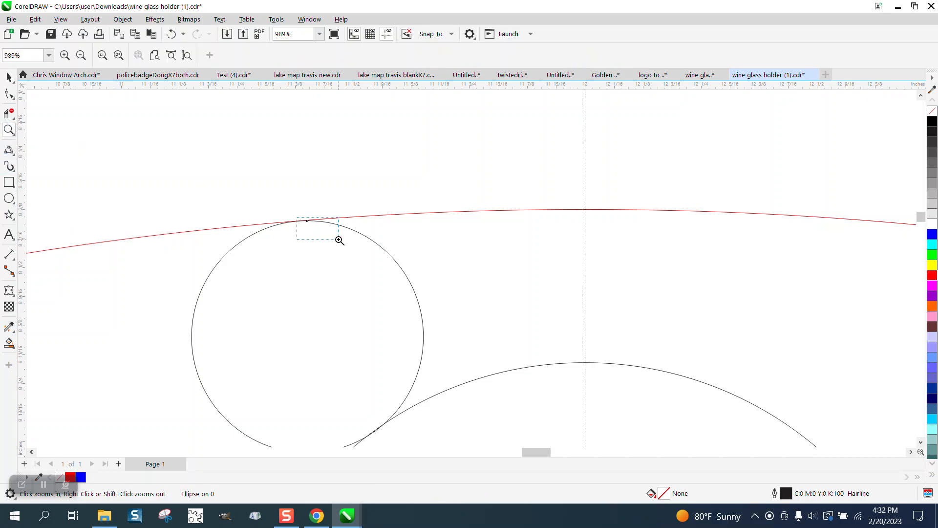
{"action": "left_click_drag", "start_coordinate": [297, 217], "coordinate": [338, 230]}
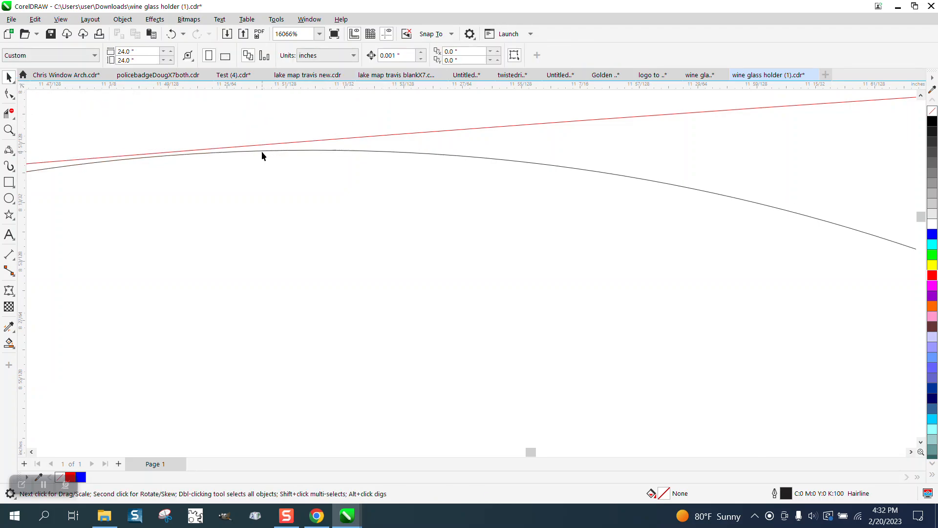
{"action": "left_click", "coordinate": [262, 152]}
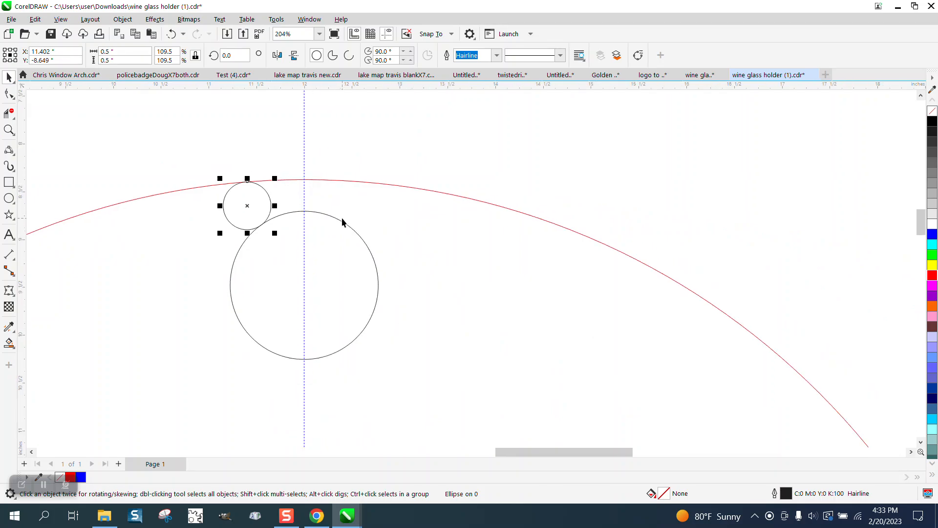
{"action": "mouse_move", "coordinate": [245, 191]}
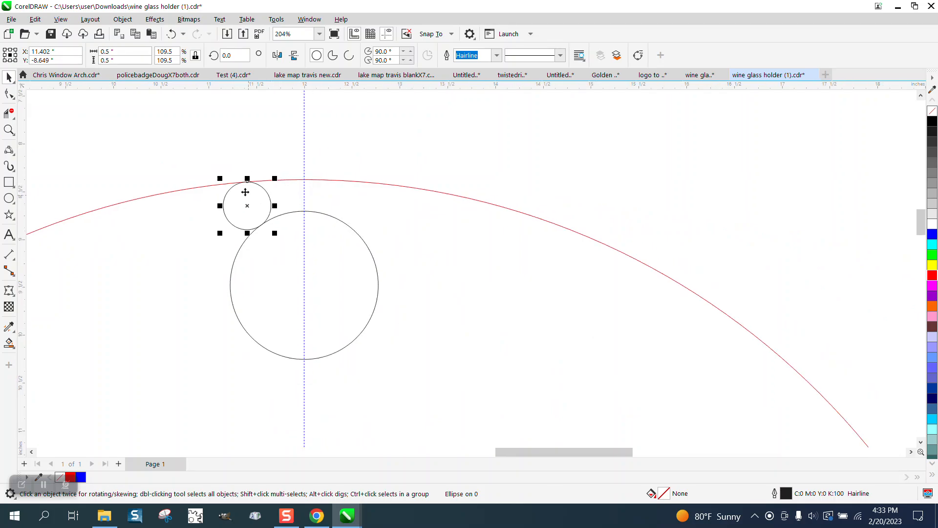
{"action": "mouse_move", "coordinate": [242, 189]}
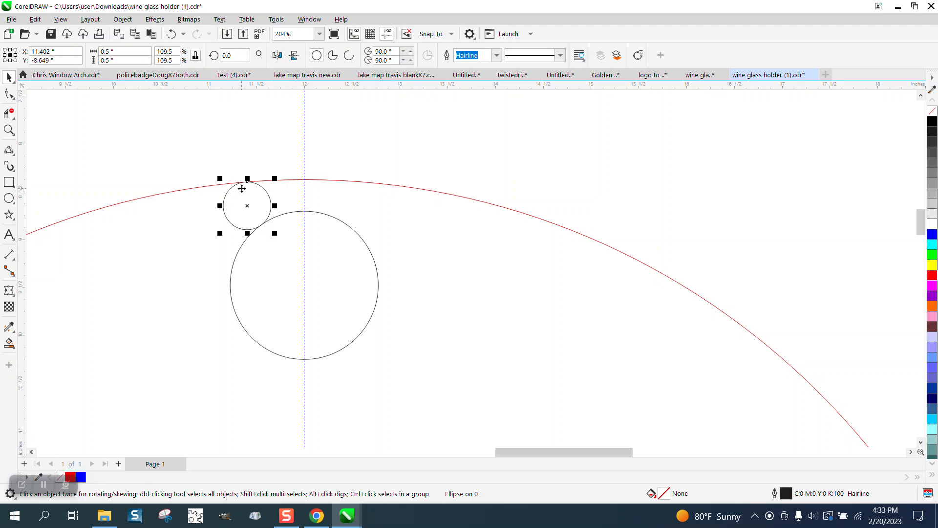
{"action": "mouse_move", "coordinate": [204, 153]}
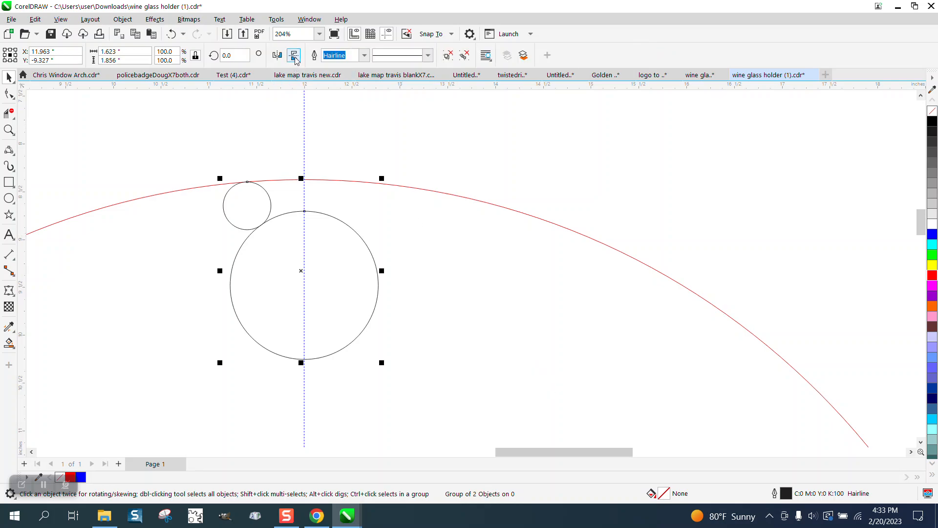
Step: Mirror the 0.5-inch circle horizontally so a copy touches the red edge on the right
{"action": "left_click", "coordinate": [276, 55]}
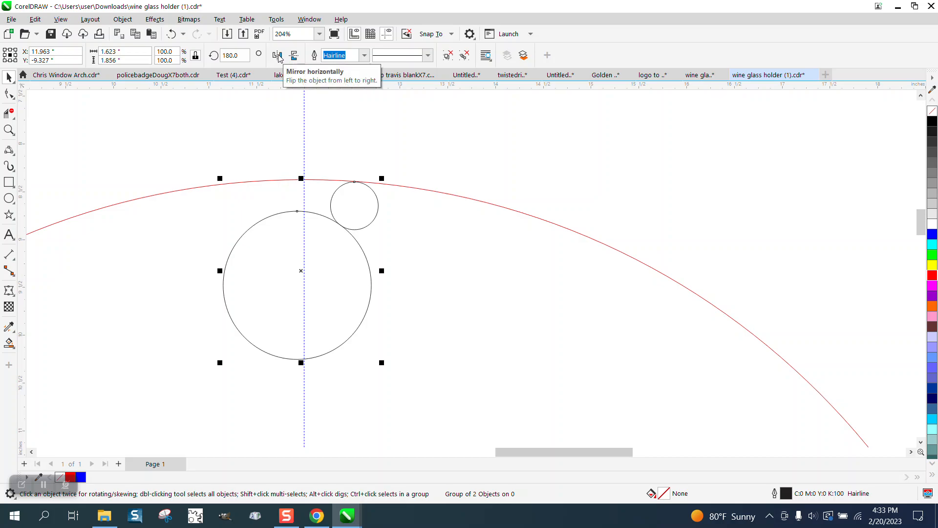
{"action": "left_click", "coordinate": [277, 55]}
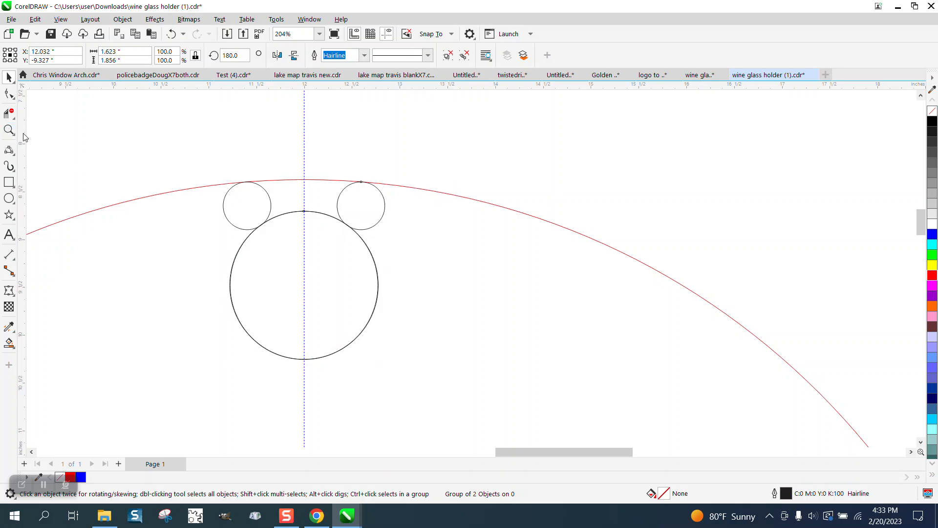
{"action": "left_click", "coordinate": [409, 298]}
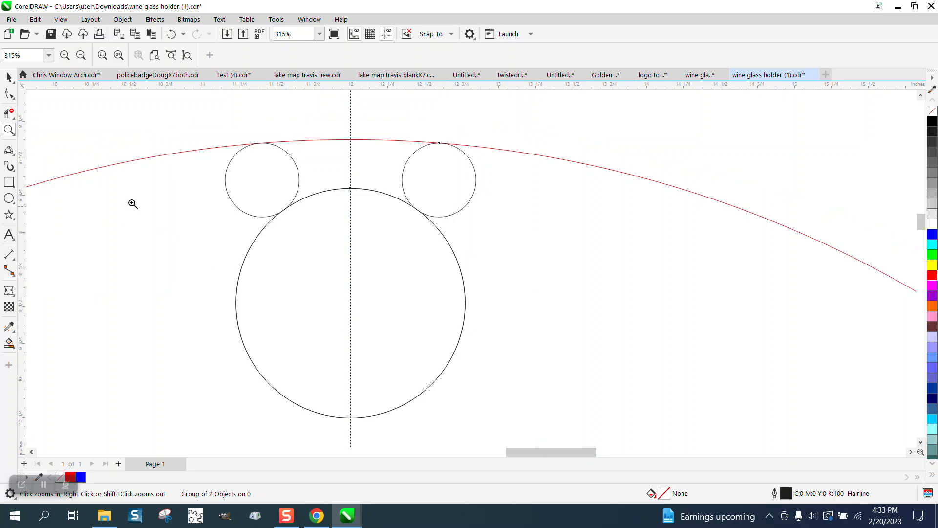
Step: Delete the overlapping arc segments with Virtual Segment Delete to form the keyhole outline
{"action": "left_click", "coordinate": [9, 77]}
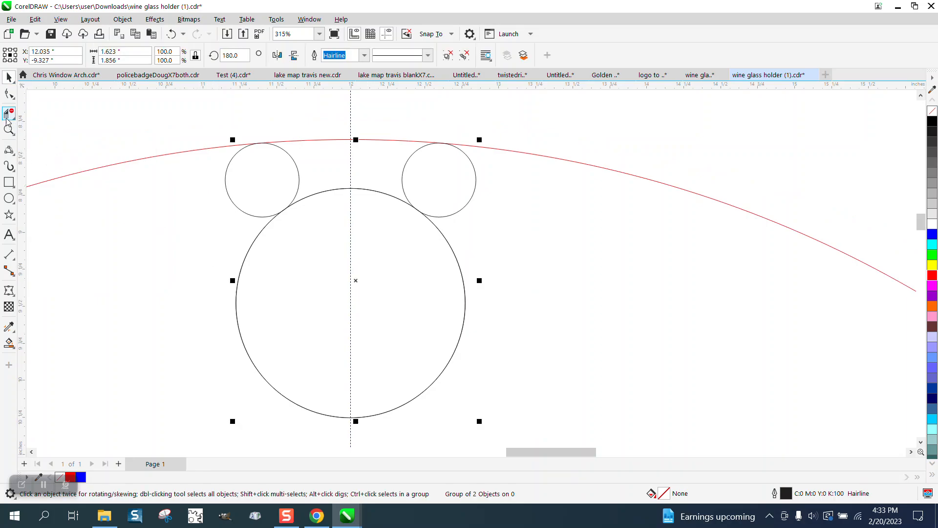
{"action": "mouse_move", "coordinate": [10, 114]}
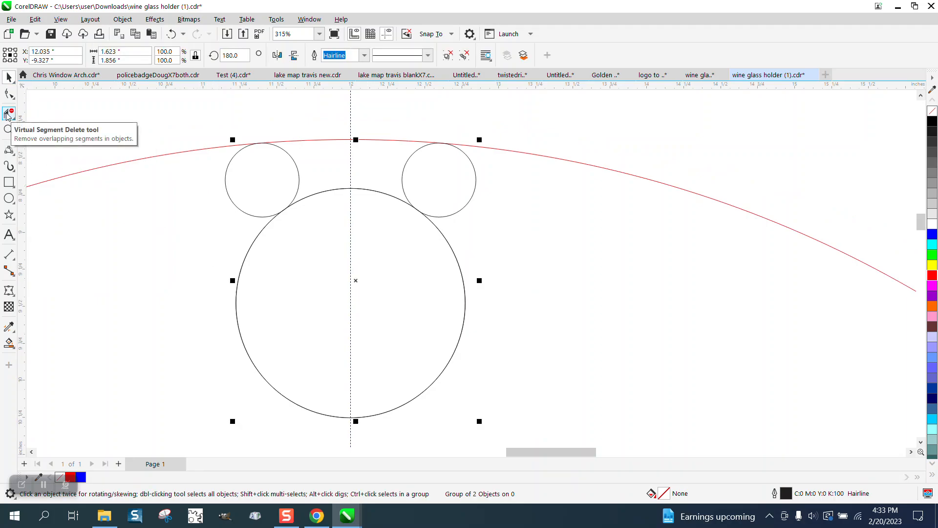
{"action": "left_click", "coordinate": [10, 112]}
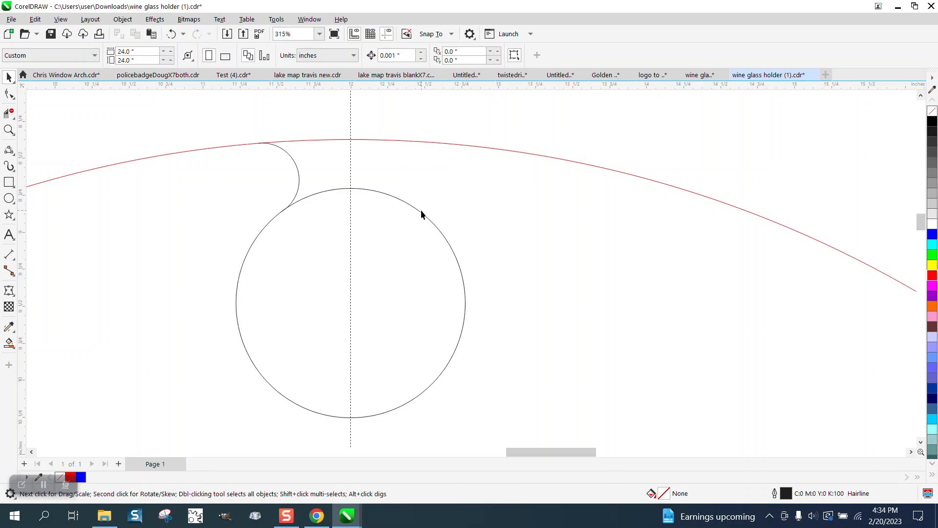
{"action": "left_click", "coordinate": [420, 213]}
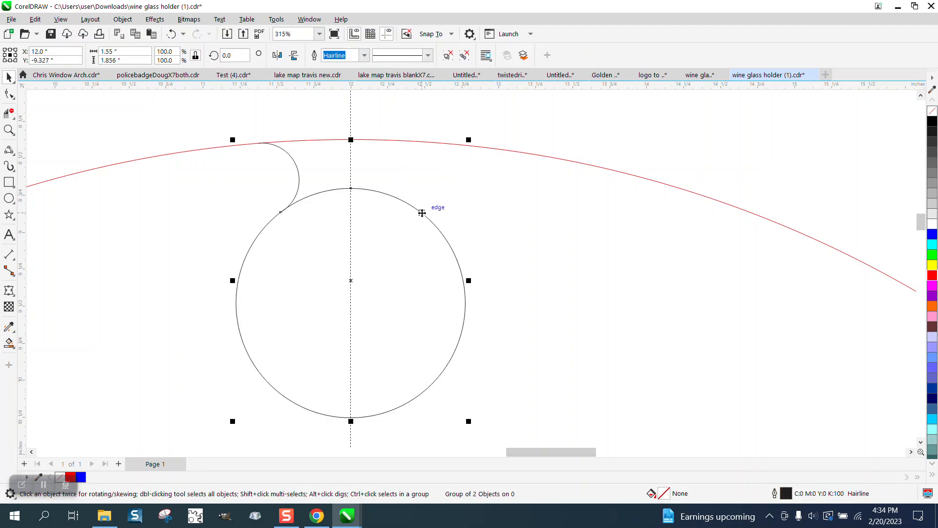
{"action": "mouse_move", "coordinate": [266, 66]}
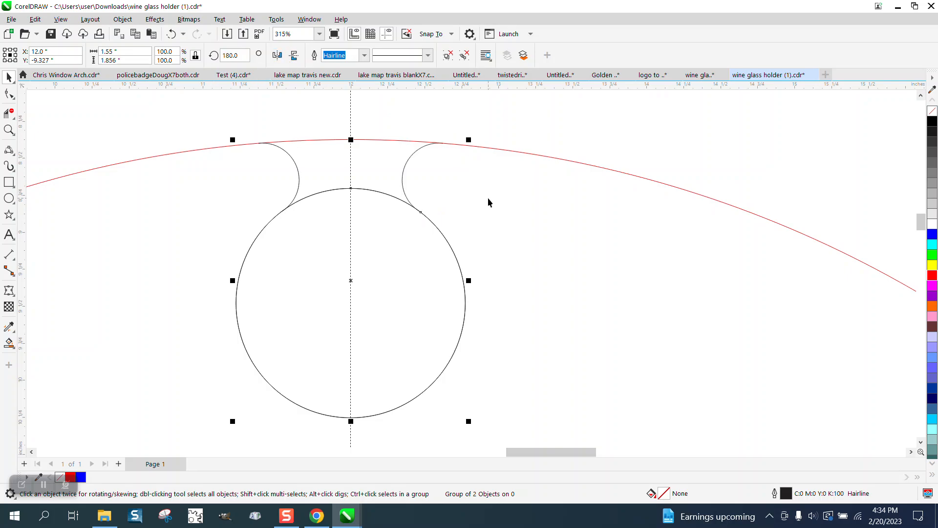
{"action": "mouse_move", "coordinate": [475, 205]}
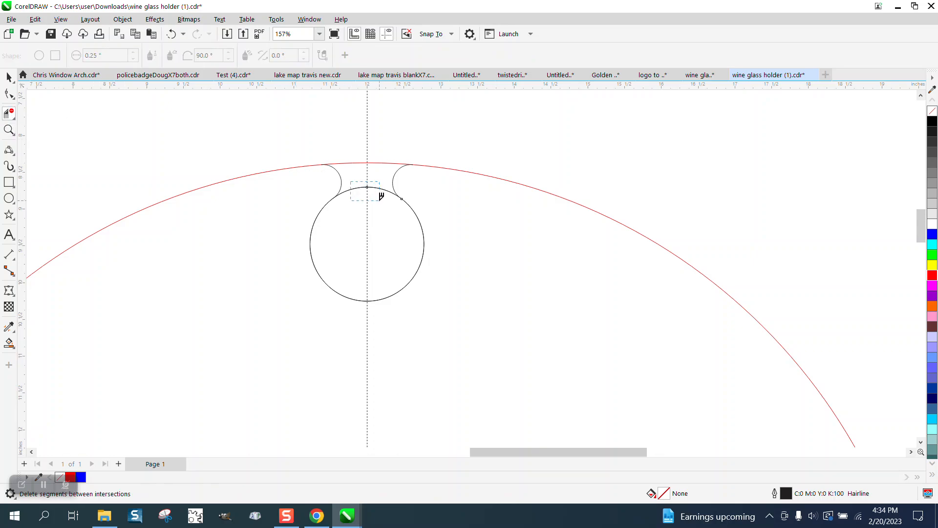
{"action": "left_click", "coordinate": [381, 198]}
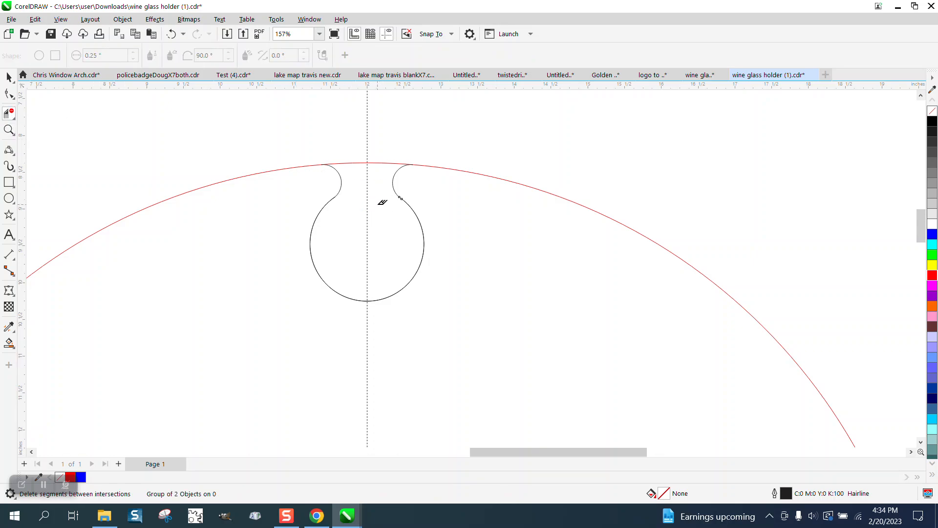
{"action": "mouse_move", "coordinate": [358, 182]}
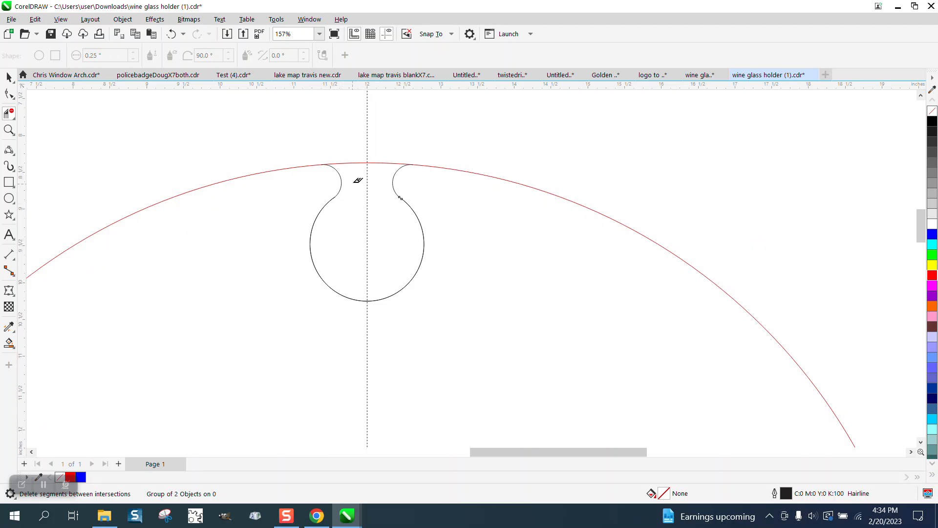
{"action": "mouse_move", "coordinate": [332, 180]}
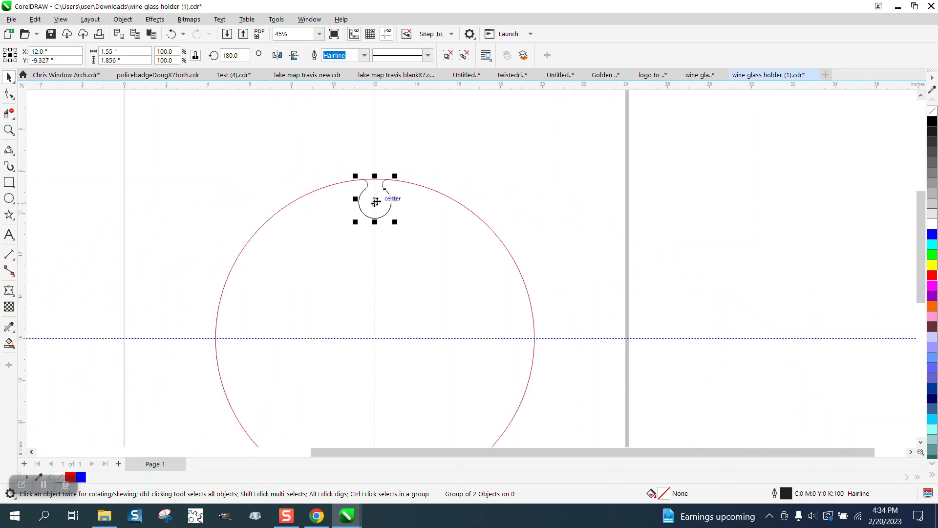
Step: Put the keyhole slot in rotate mode with its pivot at the red circle's centre
{"action": "left_click", "coordinate": [375, 202]}
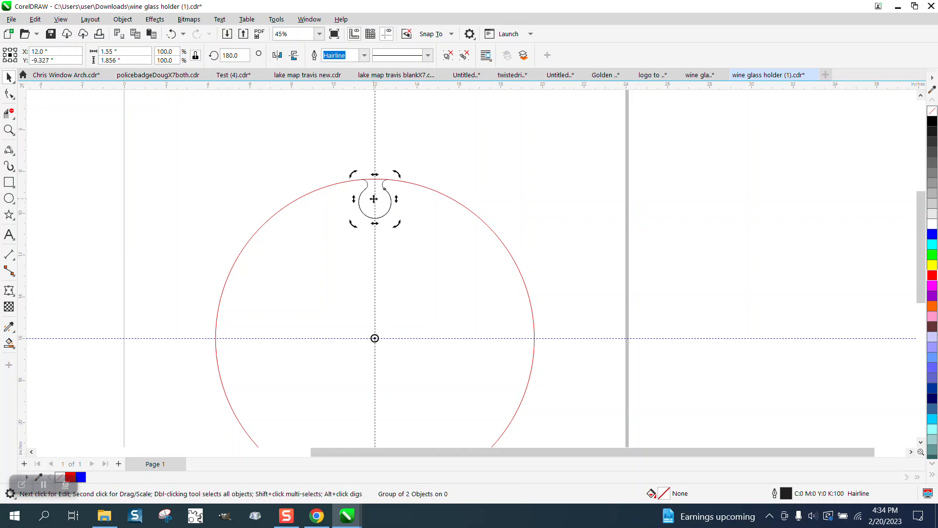
{"action": "left_click", "coordinate": [309, 19]}
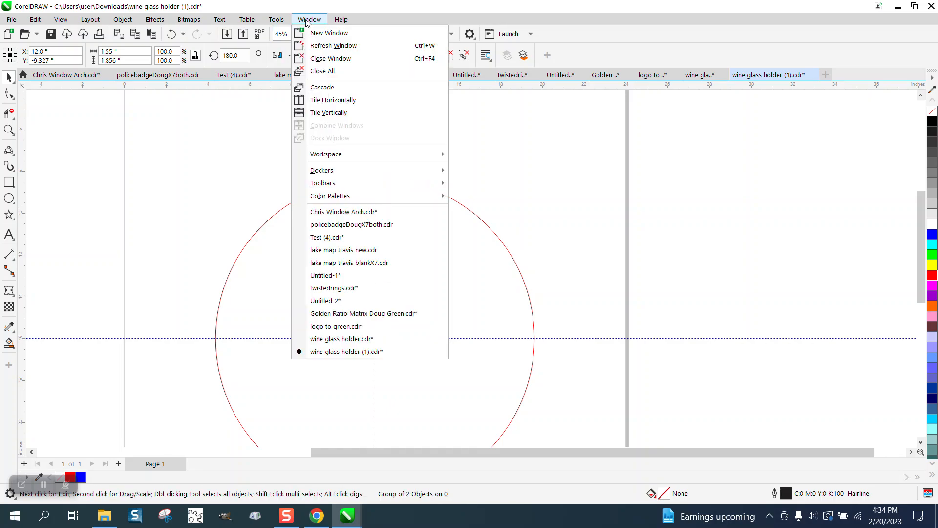
{"action": "mouse_move", "coordinate": [322, 170]}
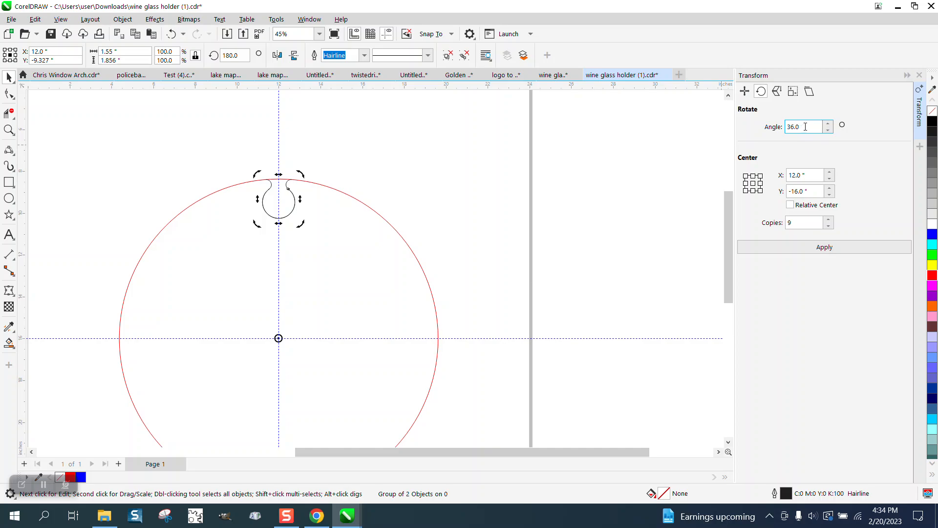
Step: Rotate nine copies of the keyhole slot in 36° steps around centre X 12, Y -16
{"action": "left_click", "coordinate": [804, 223]}
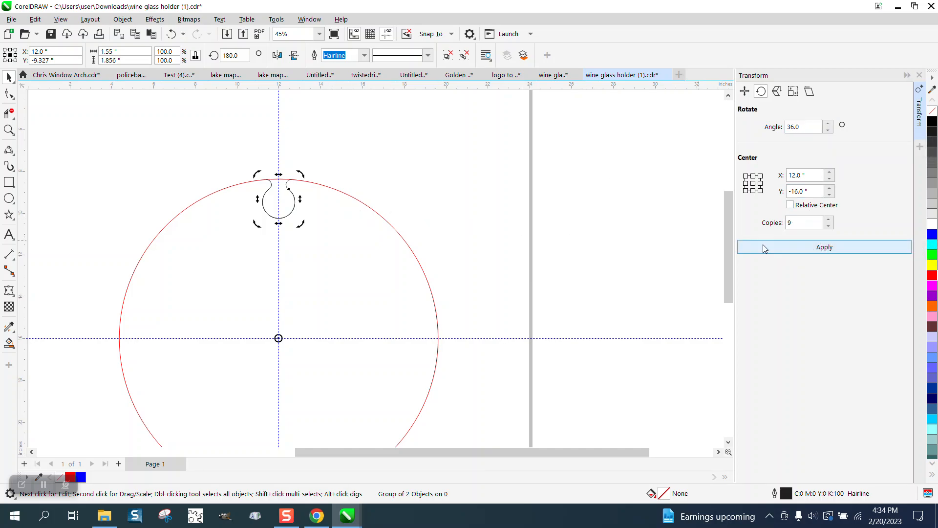
{"action": "left_click", "coordinate": [824, 247]}
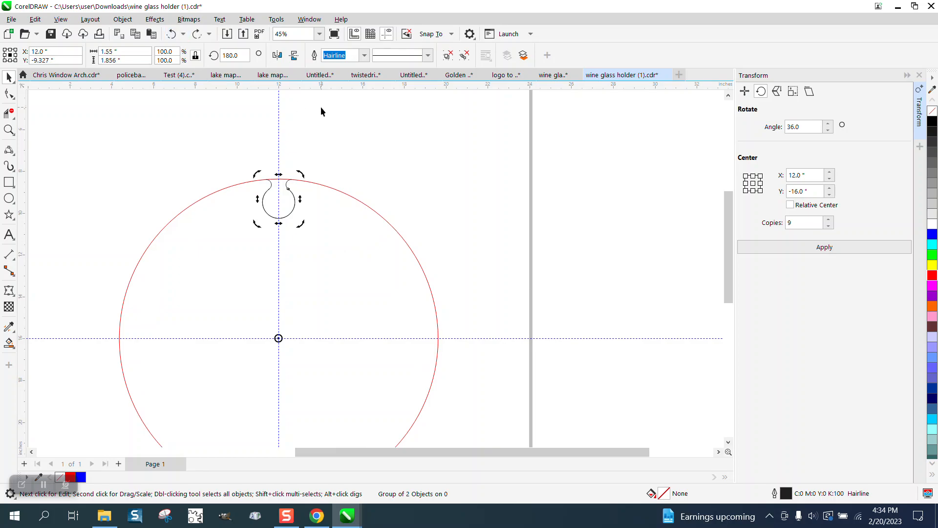
{"action": "left_click", "coordinate": [278, 199]}
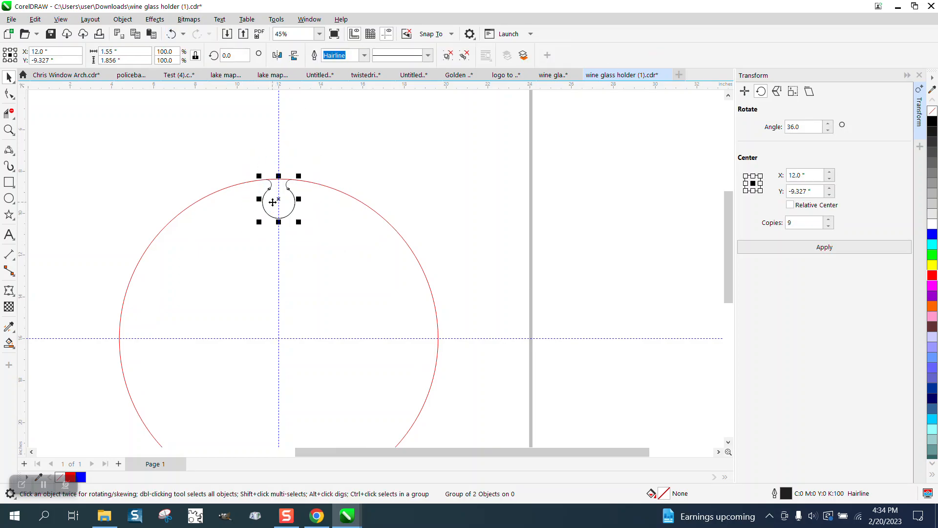
{"action": "left_click", "coordinate": [277, 199]}
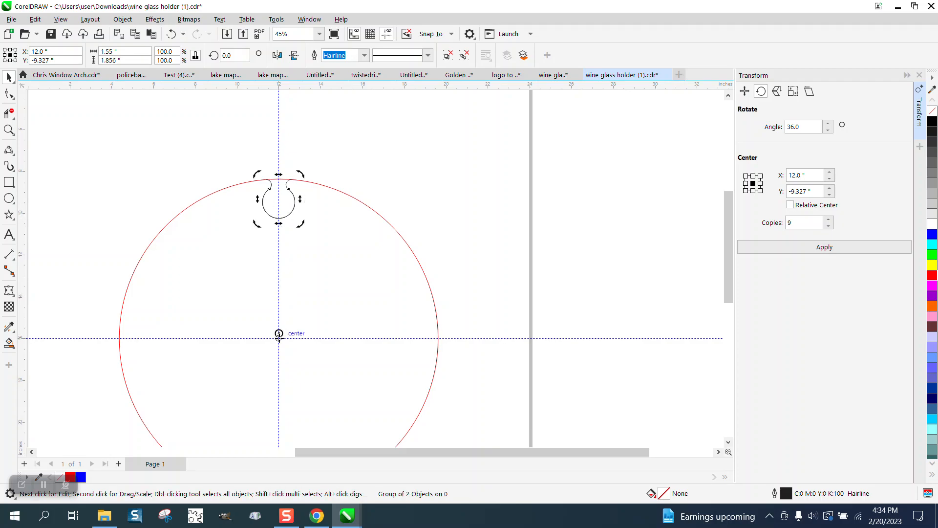
{"action": "left_click", "coordinate": [277, 199]}
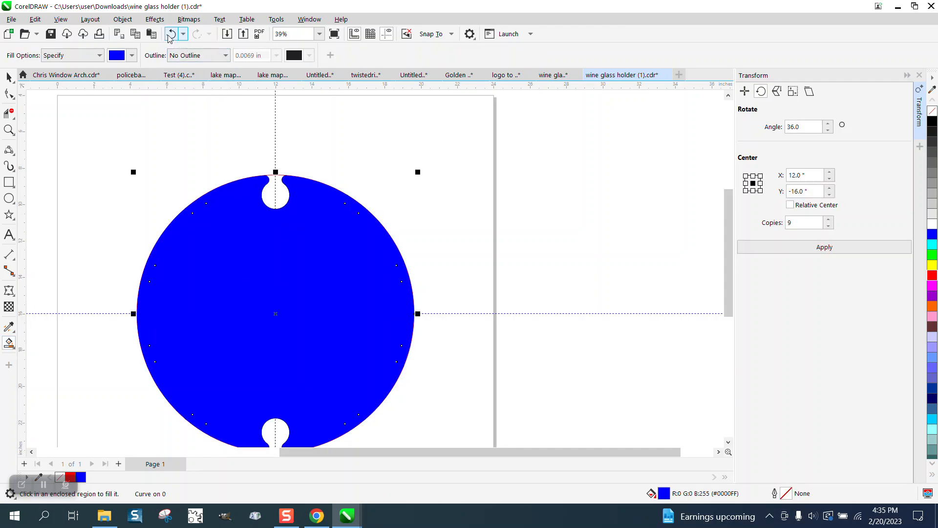
Step: Undo the accidental blue fill and zoom in to inspect one of the ten slots
{"action": "left_click", "coordinate": [172, 33]}
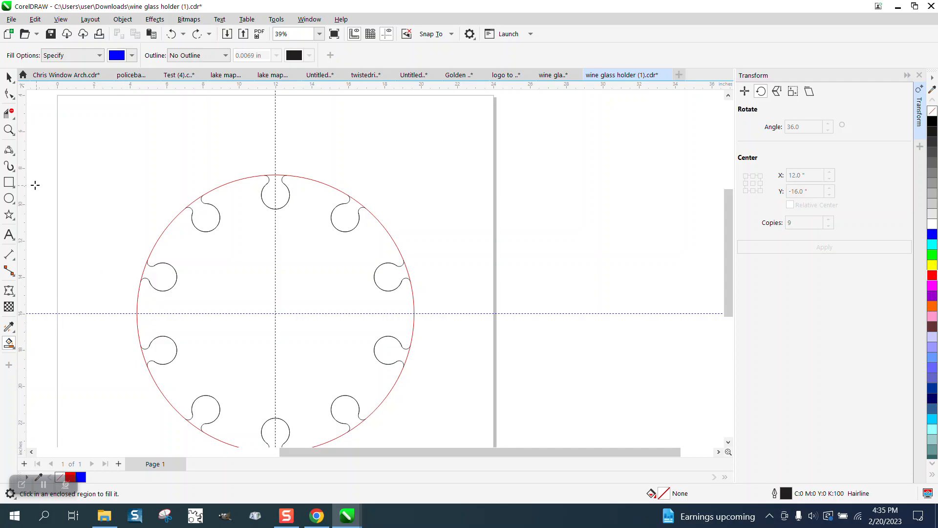
{"action": "left_click", "coordinate": [8, 131]}
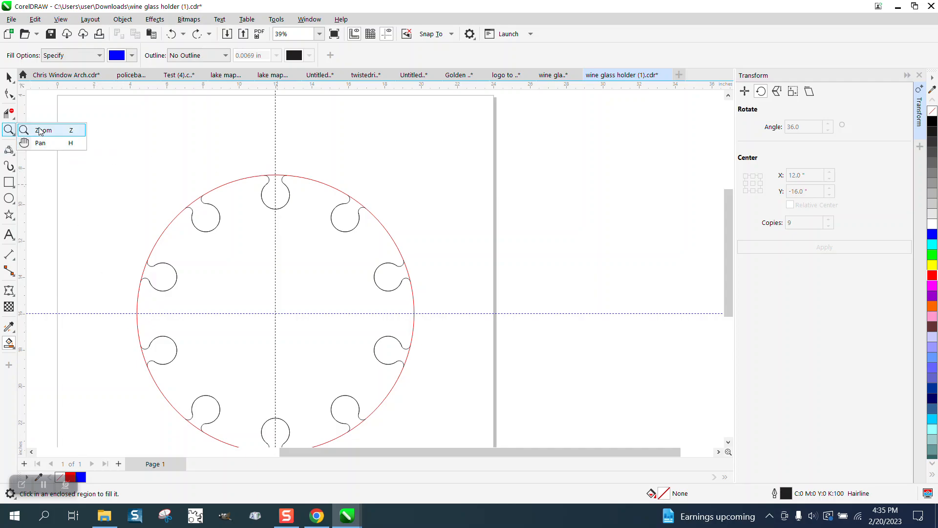
{"action": "left_click", "coordinate": [43, 130]}
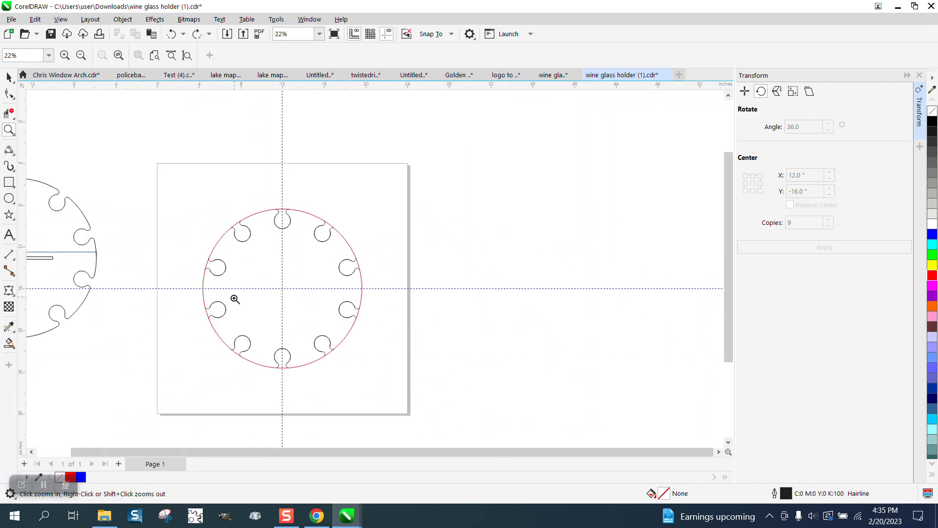
{"action": "left_click", "coordinate": [234, 299]}
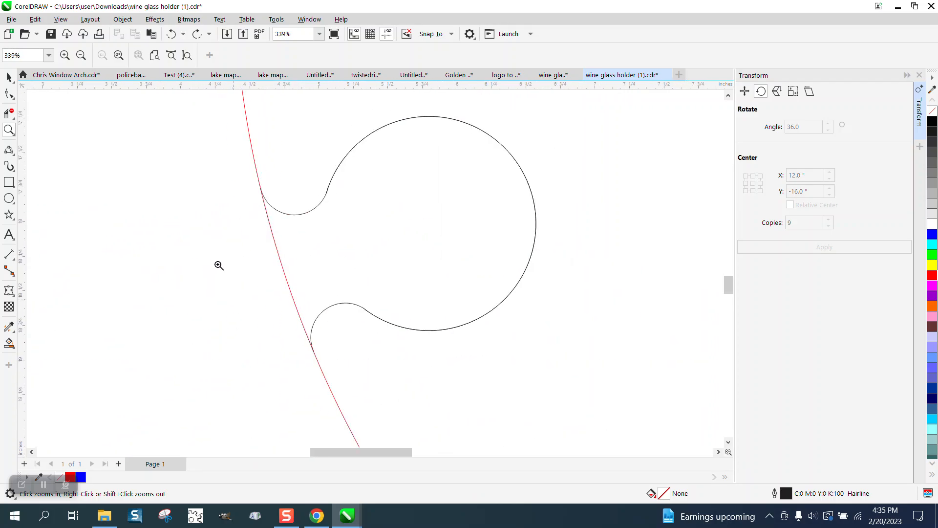
{"action": "left_click", "coordinate": [219, 265]}
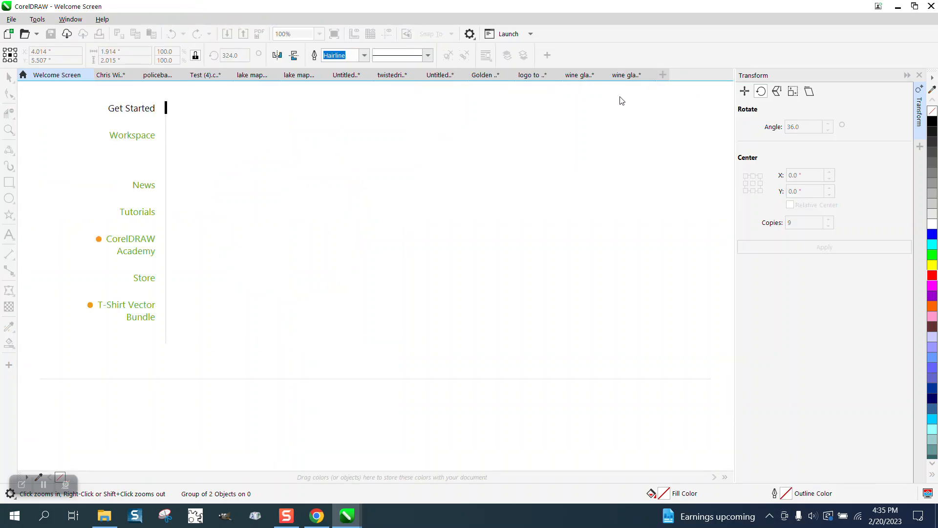
Step: Apply the 36°, nine-copy rotation to the selected keyhole slot and create the notched shape
{"action": "left_click", "coordinate": [647, 75]}
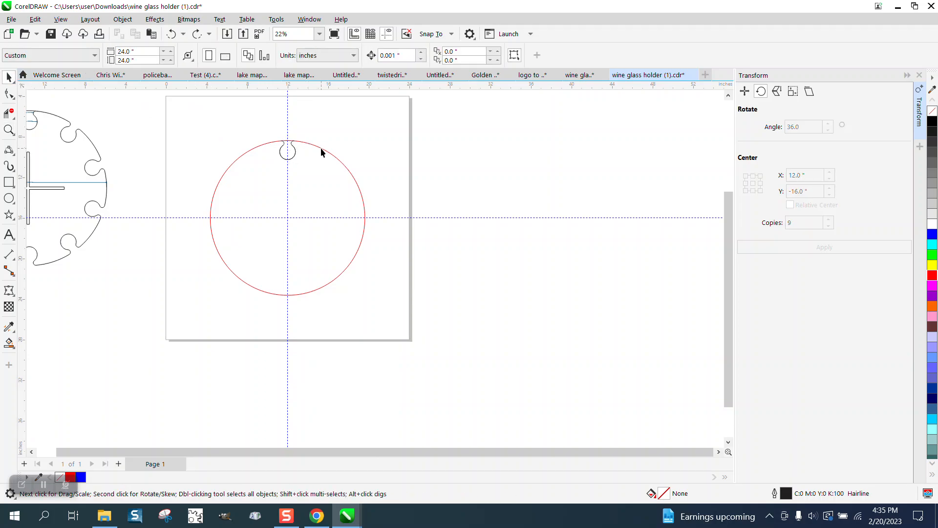
{"action": "left_click", "coordinate": [286, 152]}
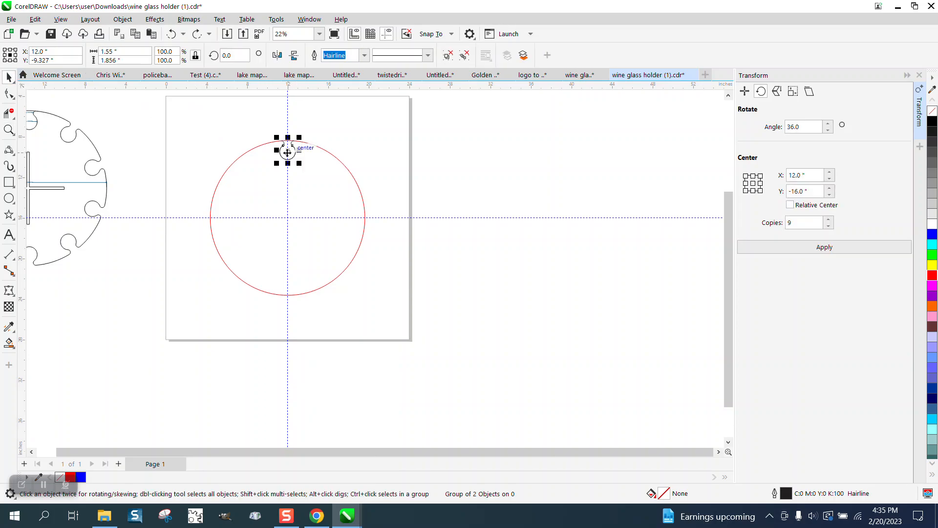
{"action": "left_click", "coordinate": [824, 247]}
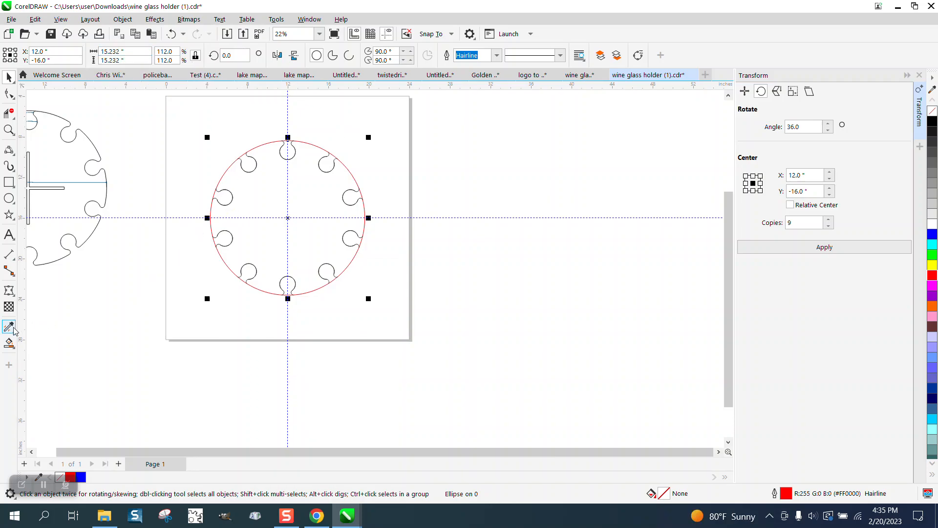
{"action": "left_click", "coordinate": [267, 230]}
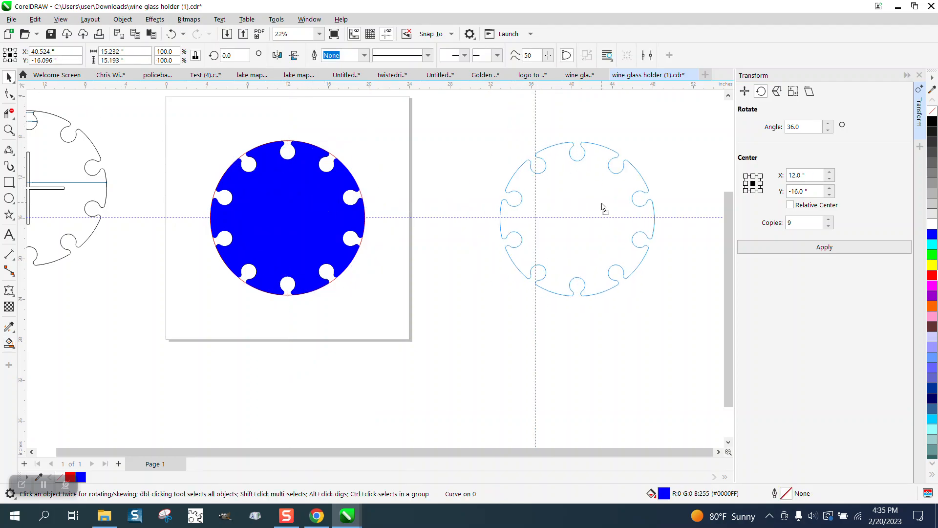
Step: Set the notched base to no fill with a red hairline outline
{"action": "left_click", "coordinate": [576, 219]}
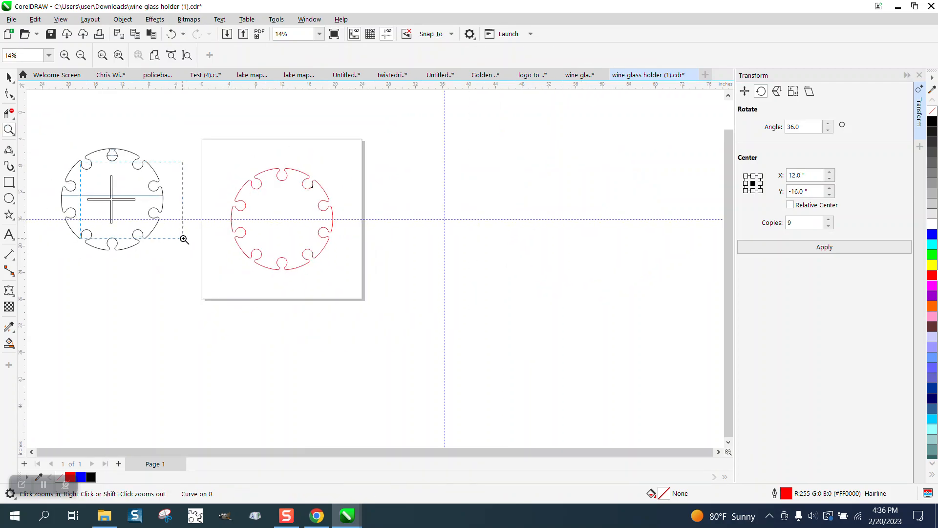
Step: Zoom into the reference cross and dimension one bar's width with a parallel dimension
{"action": "left_click", "coordinate": [183, 239]}
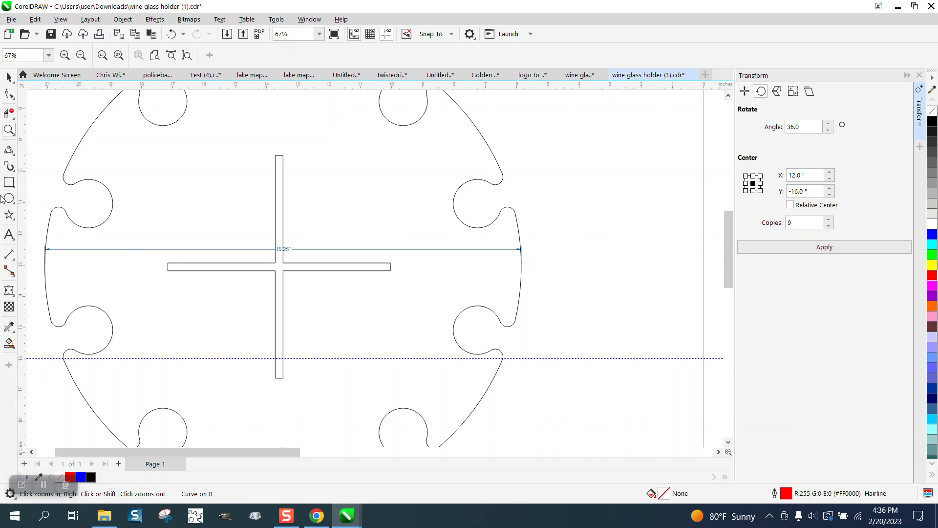
{"action": "mouse_move", "coordinate": [19, 237]}
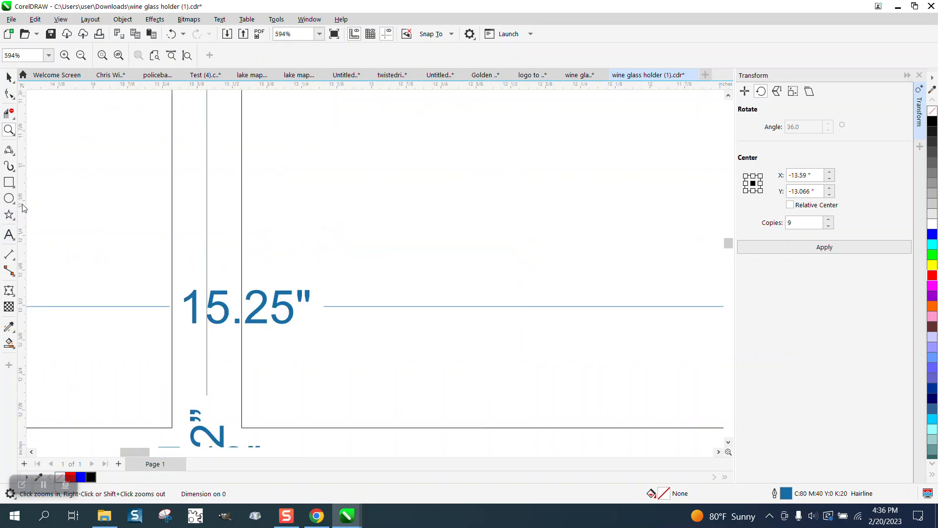
{"action": "left_click", "coordinate": [9, 255]}
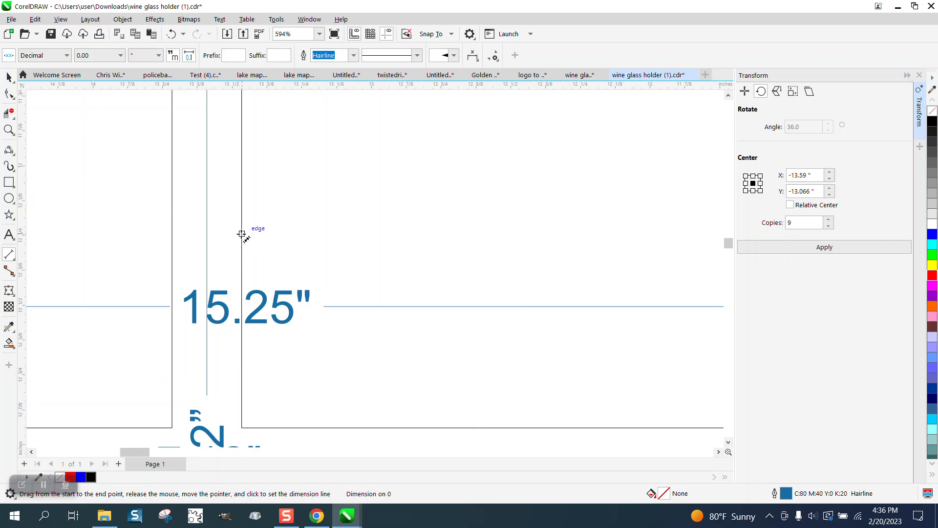
{"action": "left_click_drag", "start_coordinate": [70, 224], "coordinate": [343, 225]}
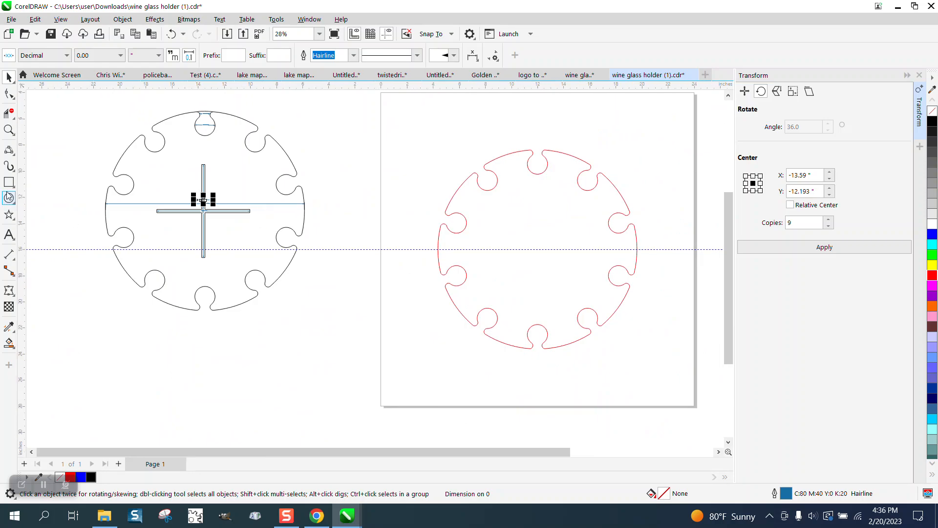
Step: Draw a 0.25 x 7.12 in bar centered on the red base, forming the crossed bars
{"action": "left_click_drag", "start_coordinate": [348, 171], "coordinate": [352, 290]}
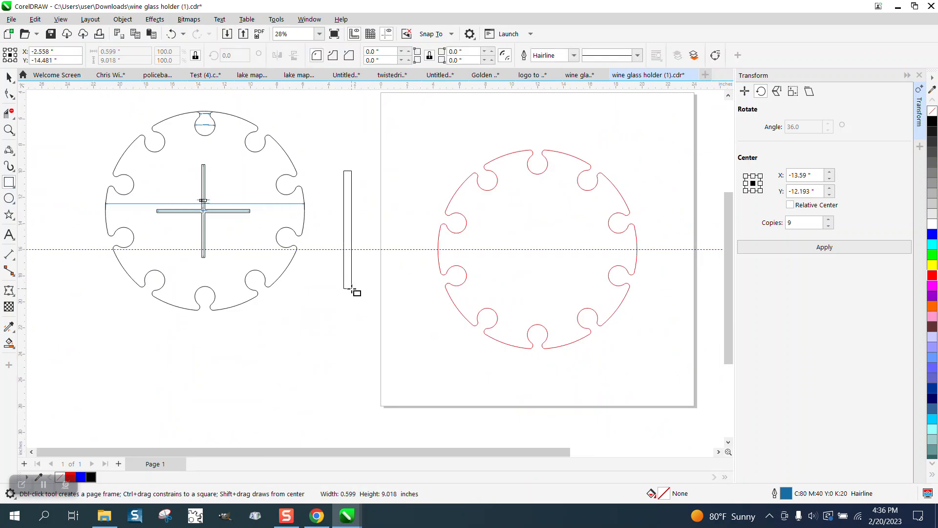
{"action": "left_click", "coordinate": [347, 230]}
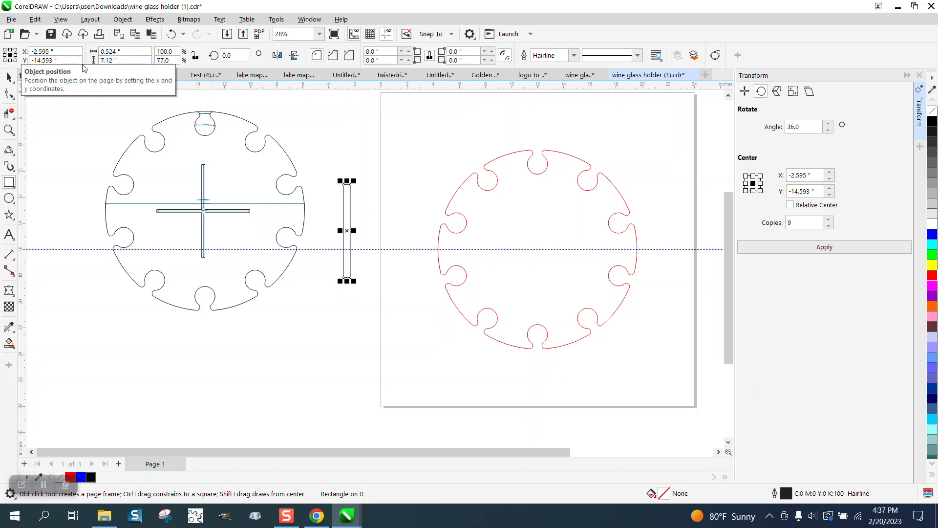
{"action": "left_click", "coordinate": [120, 51]}
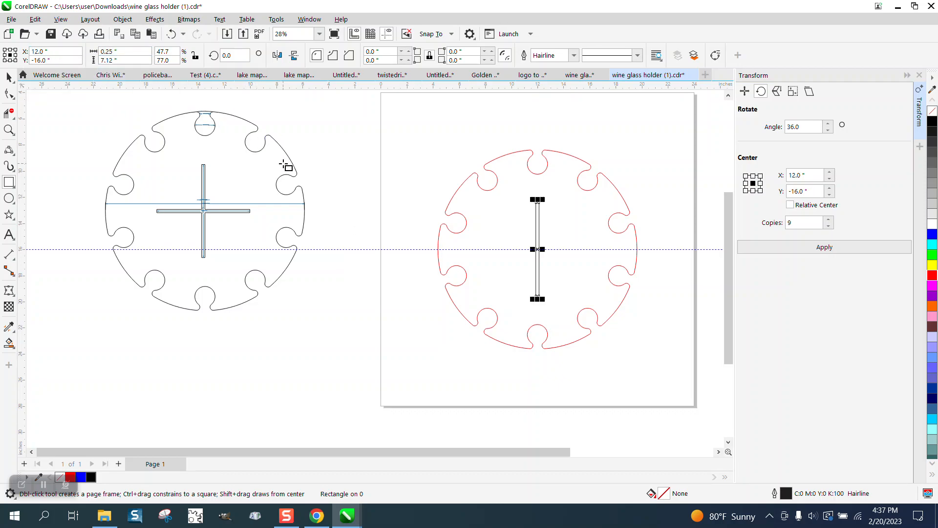
{"action": "mouse_move", "coordinate": [234, 90]}
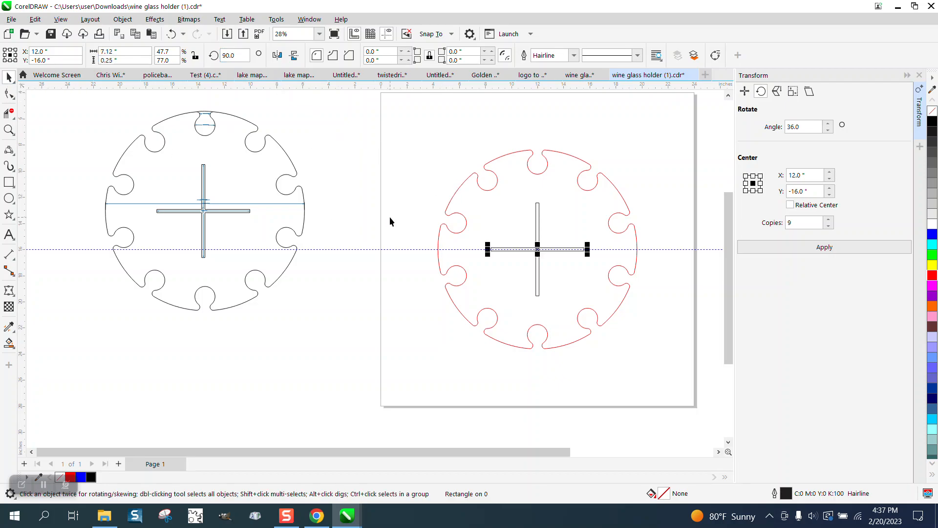
{"action": "left_click", "coordinate": [536, 249]}
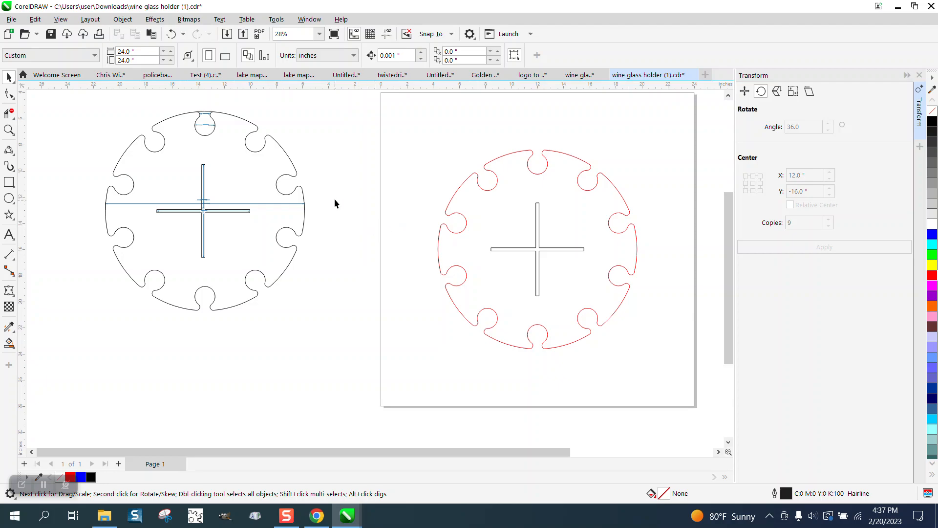
{"action": "mouse_move", "coordinate": [272, 172]}
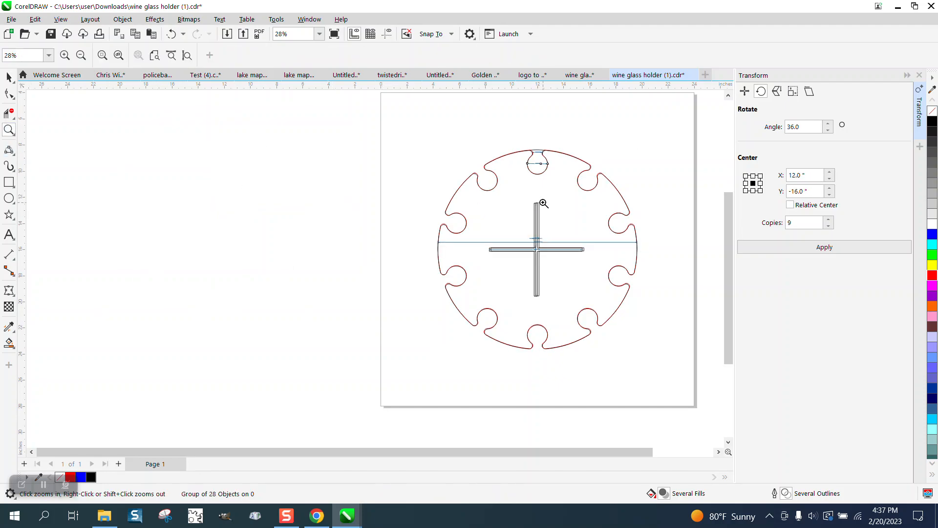
Step: Zoom into the slots to compare the red holder against the reference's 0.79-inch opening
{"action": "left_click", "coordinate": [543, 203]}
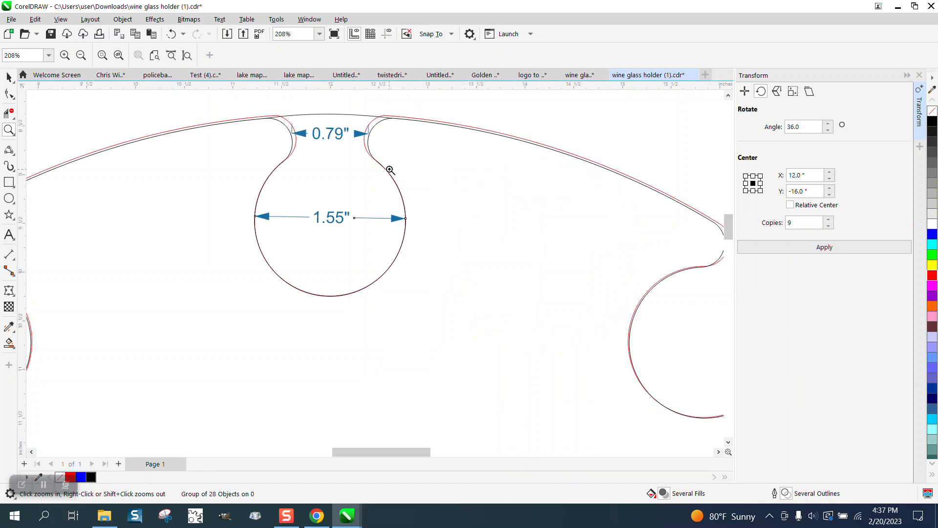
{"action": "mouse_move", "coordinate": [344, 160]}
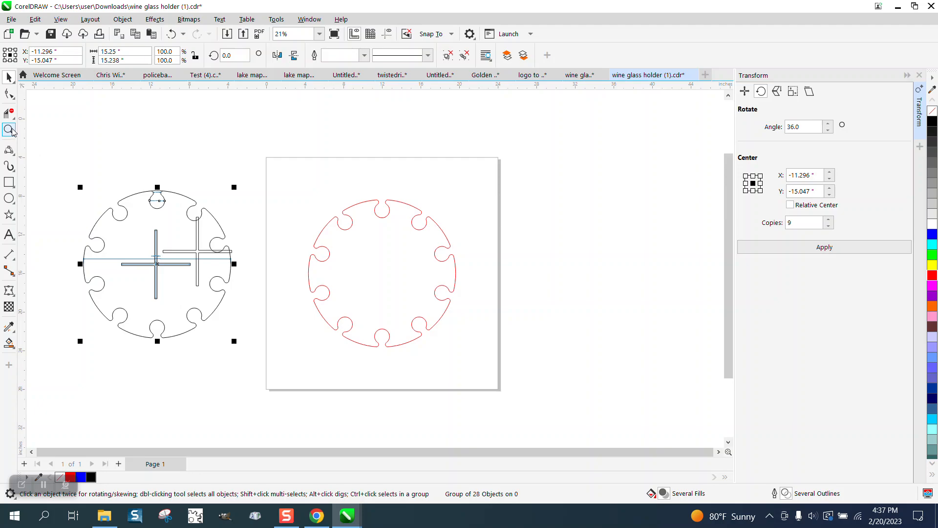
{"action": "left_click", "coordinate": [10, 130]}
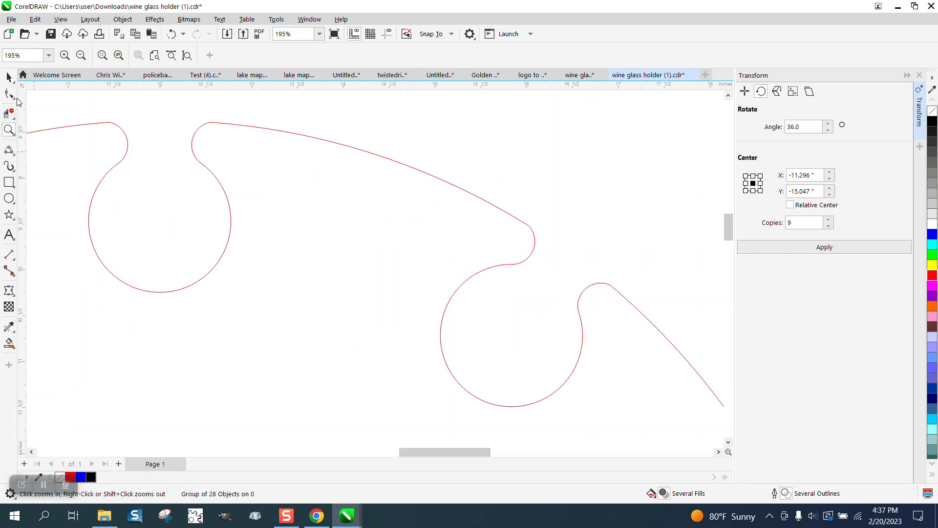
{"action": "left_click", "coordinate": [8, 149]}
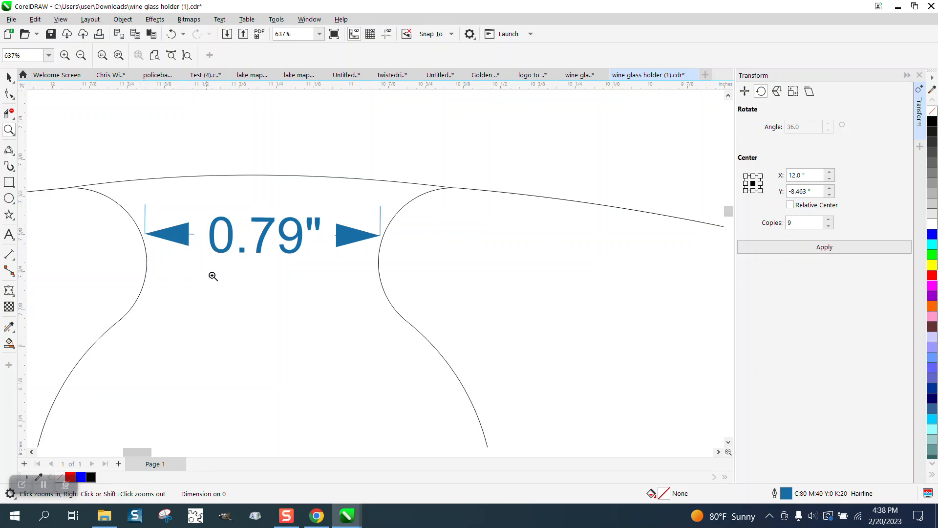
{"action": "mouse_move", "coordinate": [272, 243]}
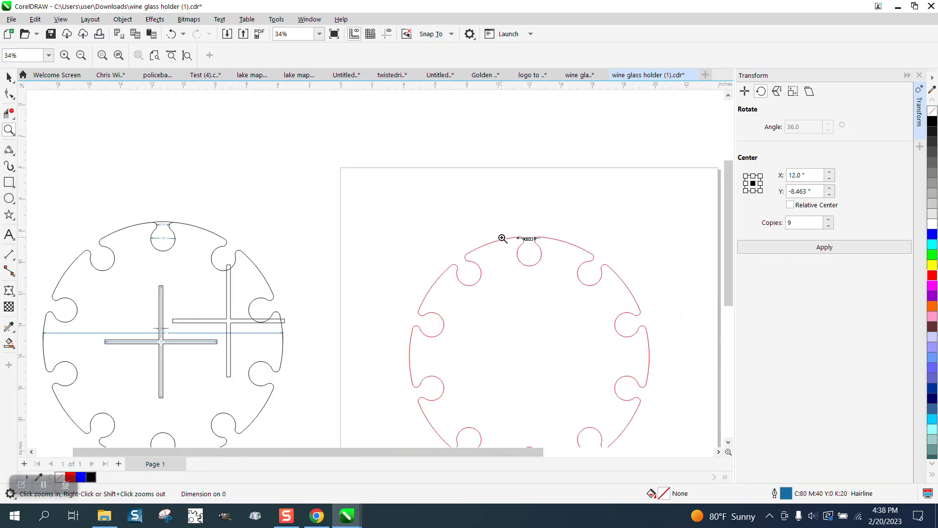
Step: Delete the 0.70-inch top-slot dimension and re-measure the opening at 0.77 inches
{"action": "left_click", "coordinate": [503, 238]}
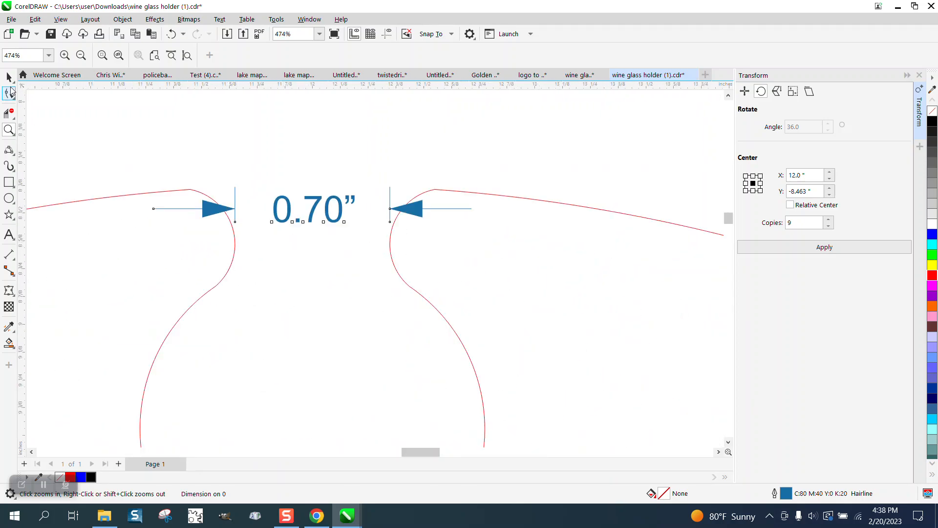
{"action": "left_click", "coordinate": [311, 208]}
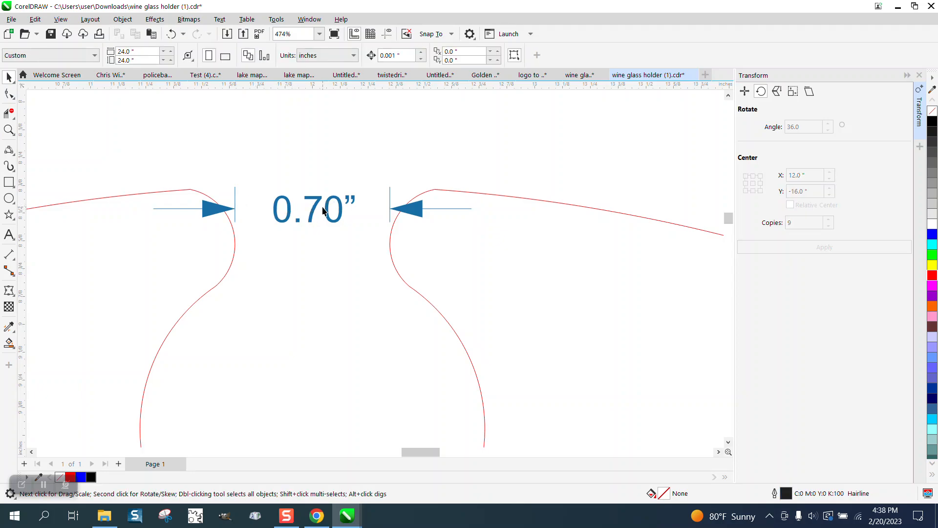
{"action": "left_click", "coordinate": [10, 149]}
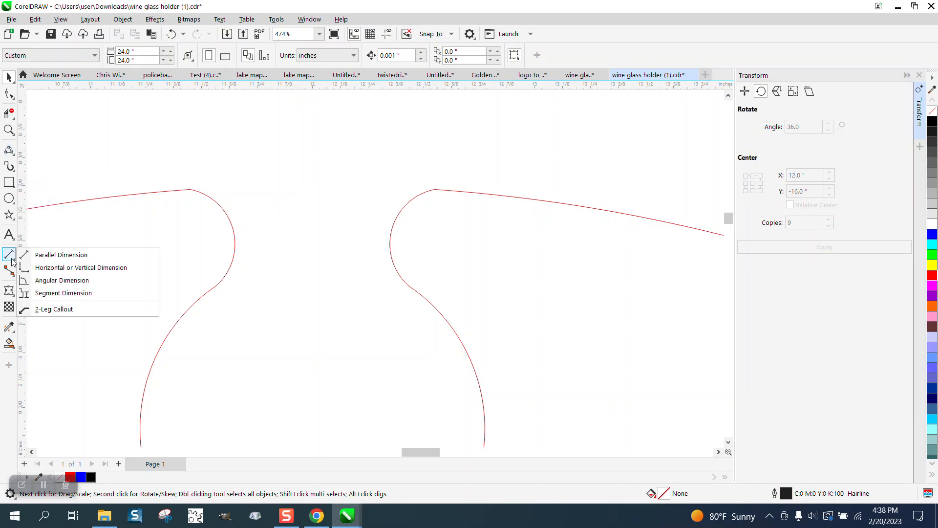
{"action": "left_click", "coordinate": [61, 254]}
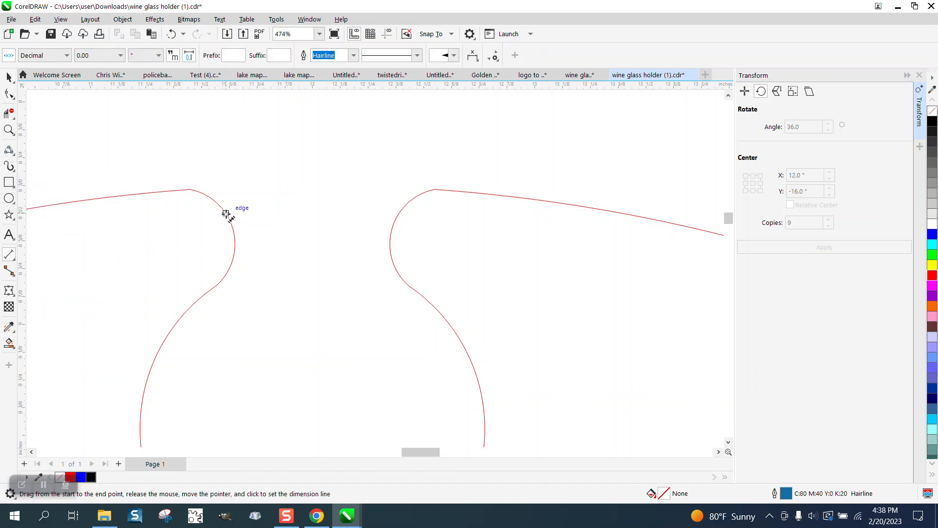
{"action": "left_click_drag", "start_coordinate": [227, 214], "coordinate": [397, 215]}
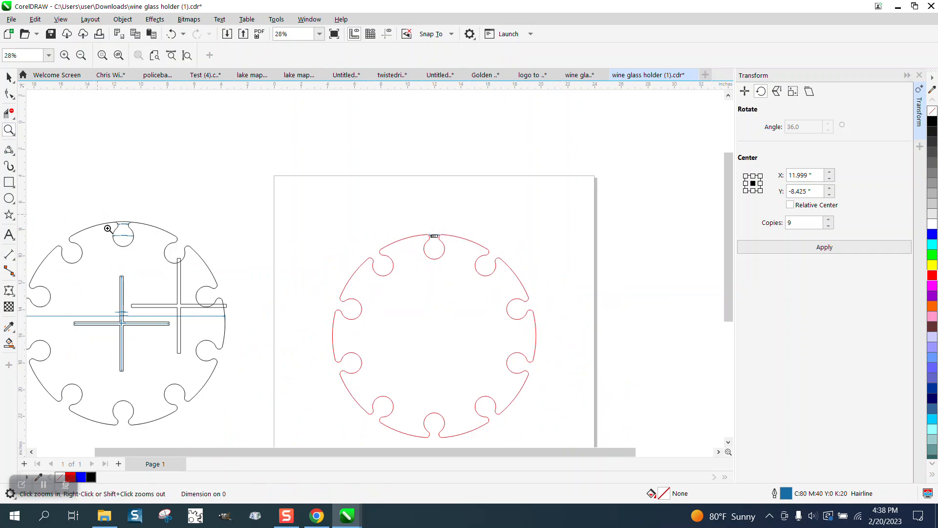
{"action": "left_click", "coordinate": [108, 228]}
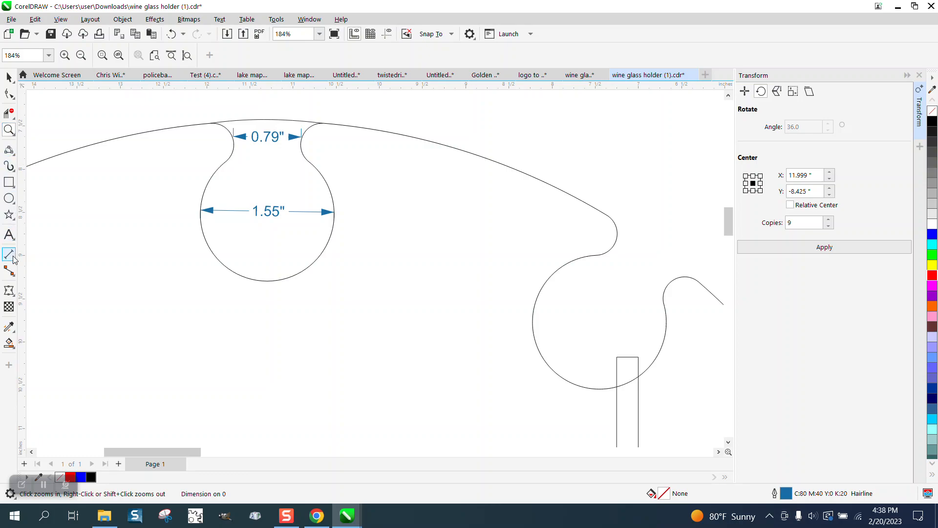
{"action": "left_click", "coordinate": [8, 254]}
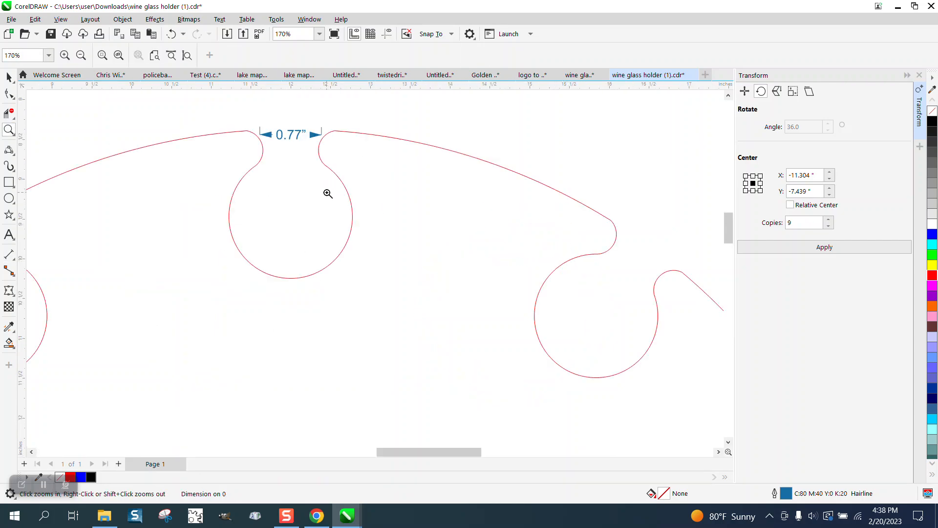
{"action": "mouse_move", "coordinate": [323, 133]}
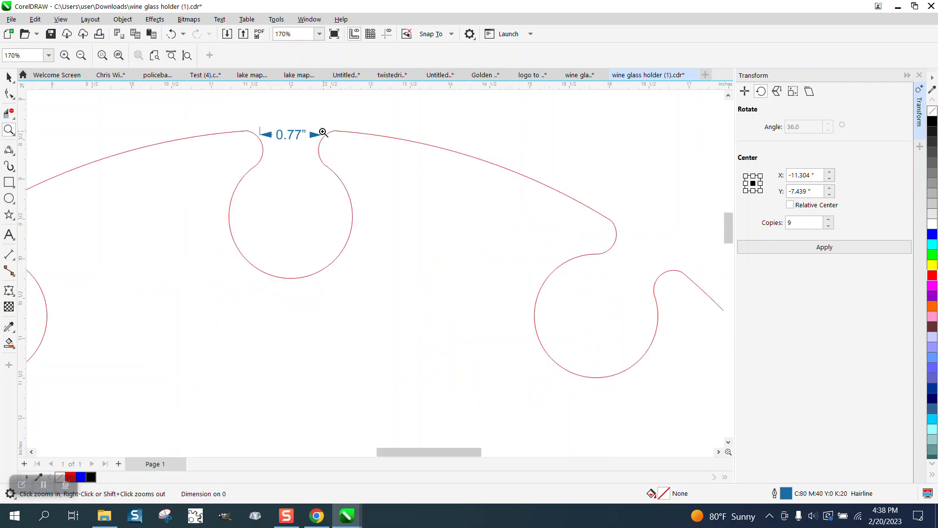